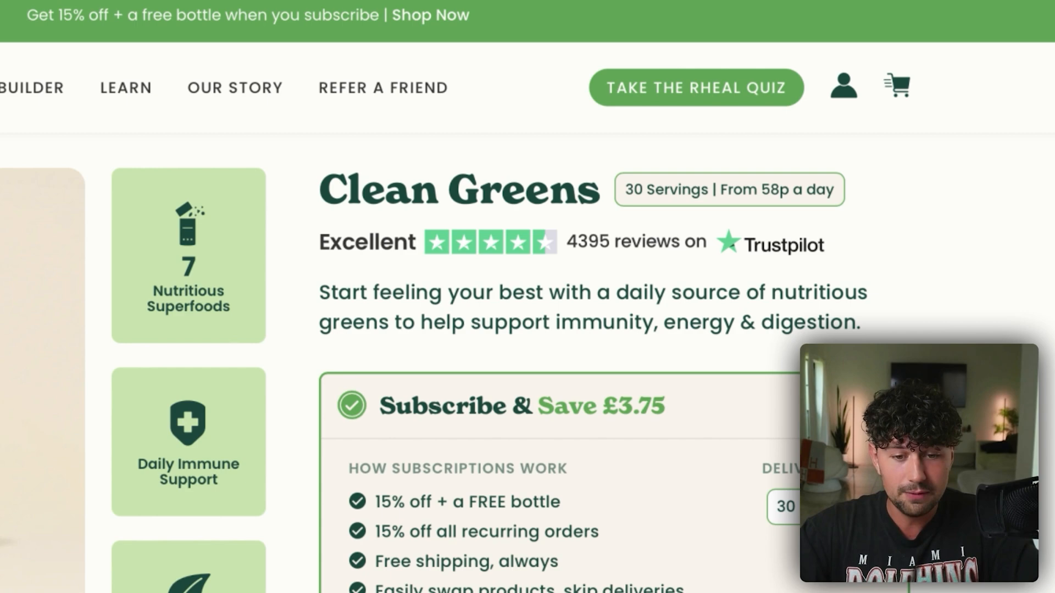
Import the AliExpress air purifier link as a new product, the Purifyscent HEPA Purifier.
scroll(down, 3)
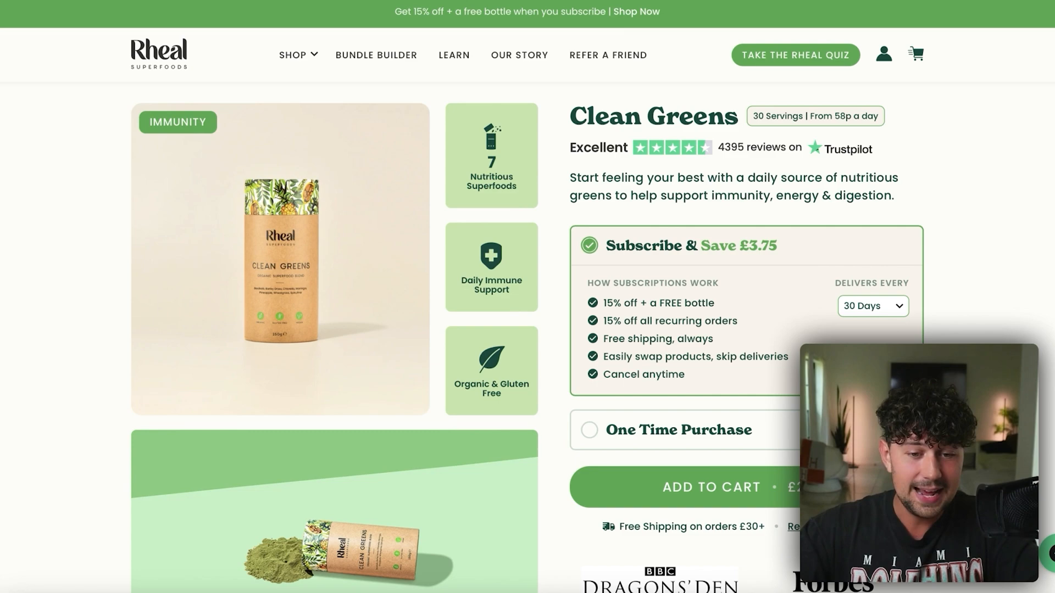
scroll(down, 3)
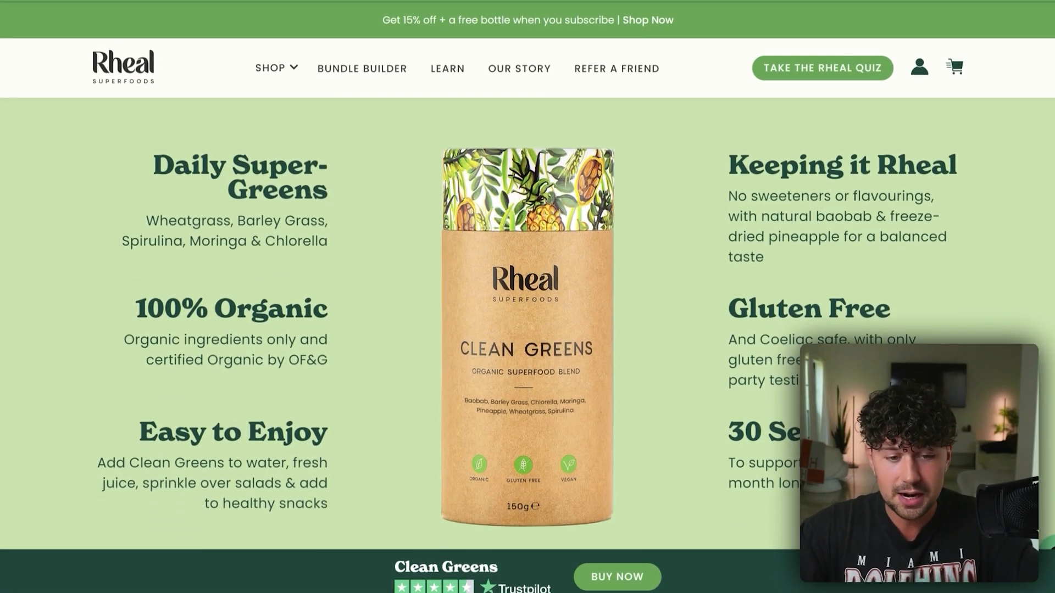
scroll(down, 3)
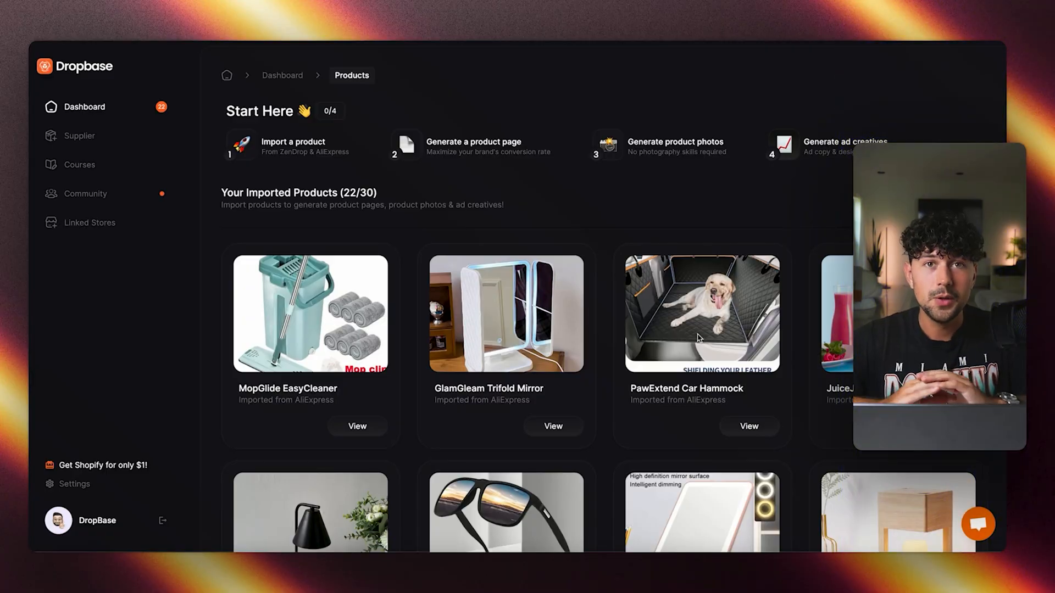
mouse_move(132, 273)
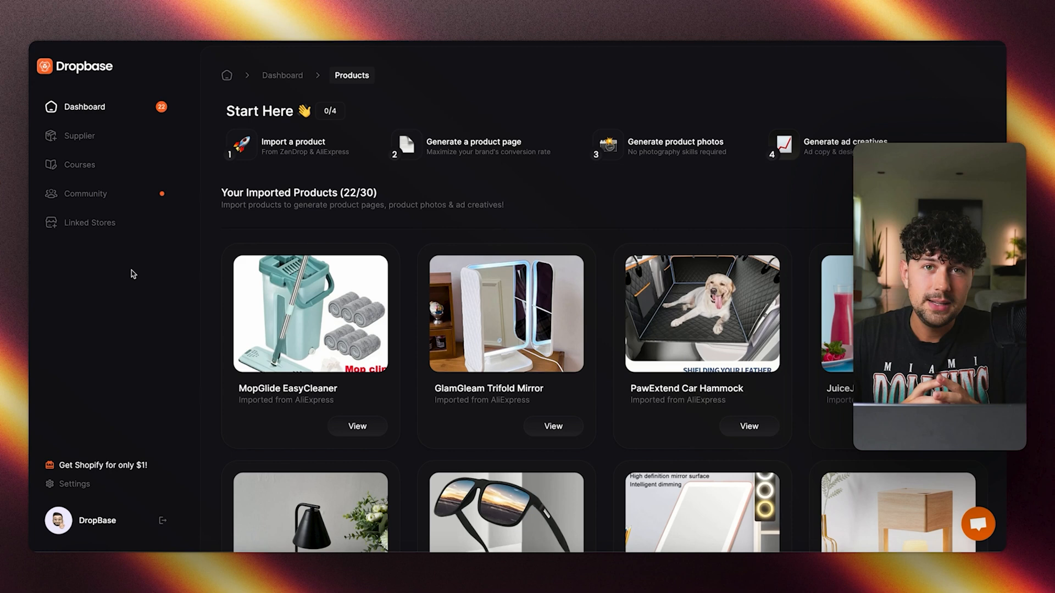
mouse_move(583, 214)
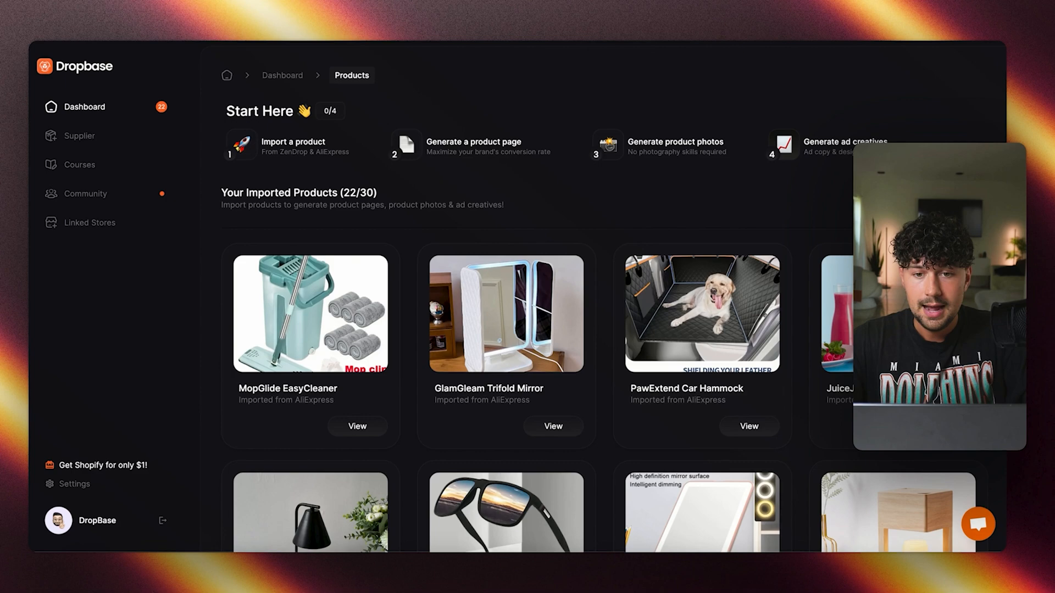
click(292, 146)
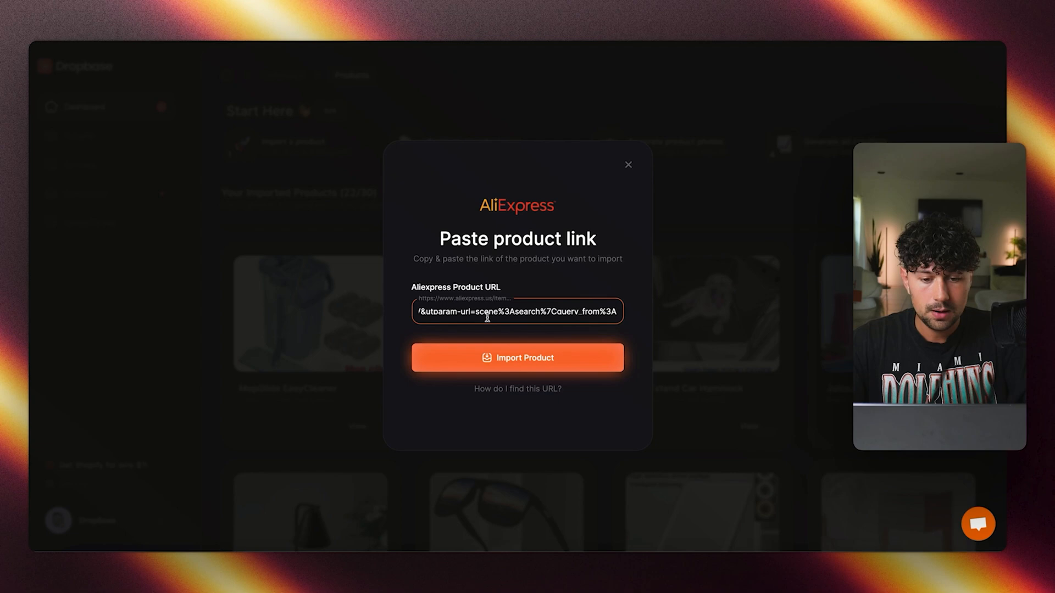
click(516, 357)
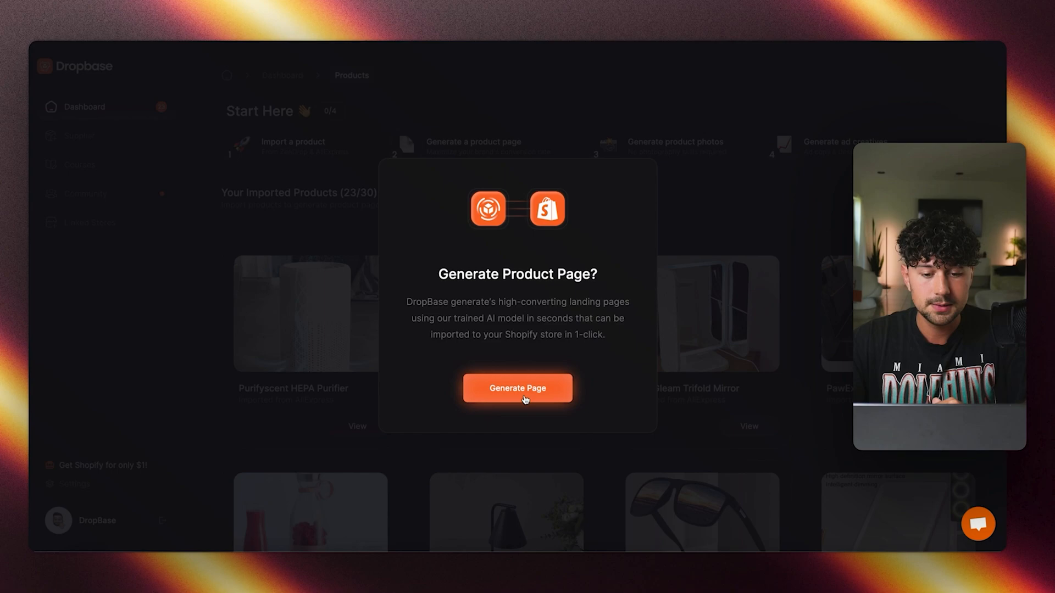
Generate the PurifyScents Air Freshener product page with images, benefits and reviews.
click(516, 387)
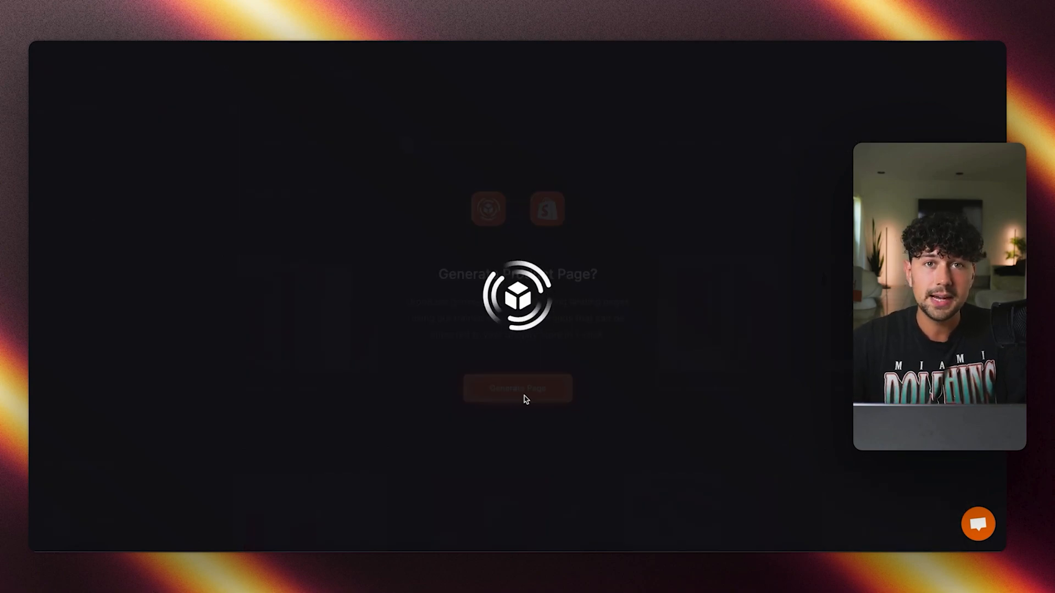
click(517, 388)
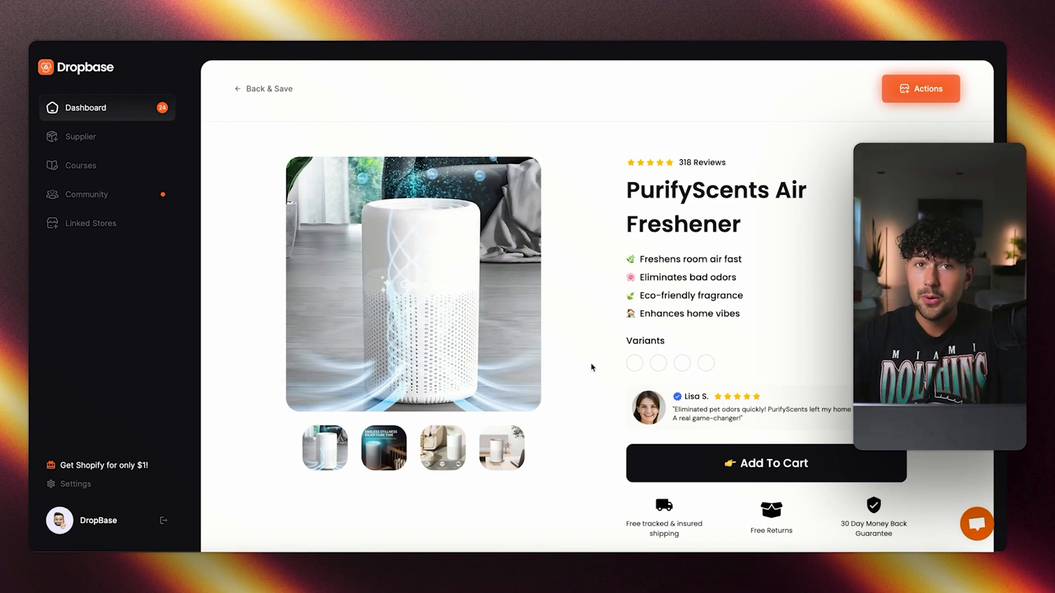
scroll(down, 3)
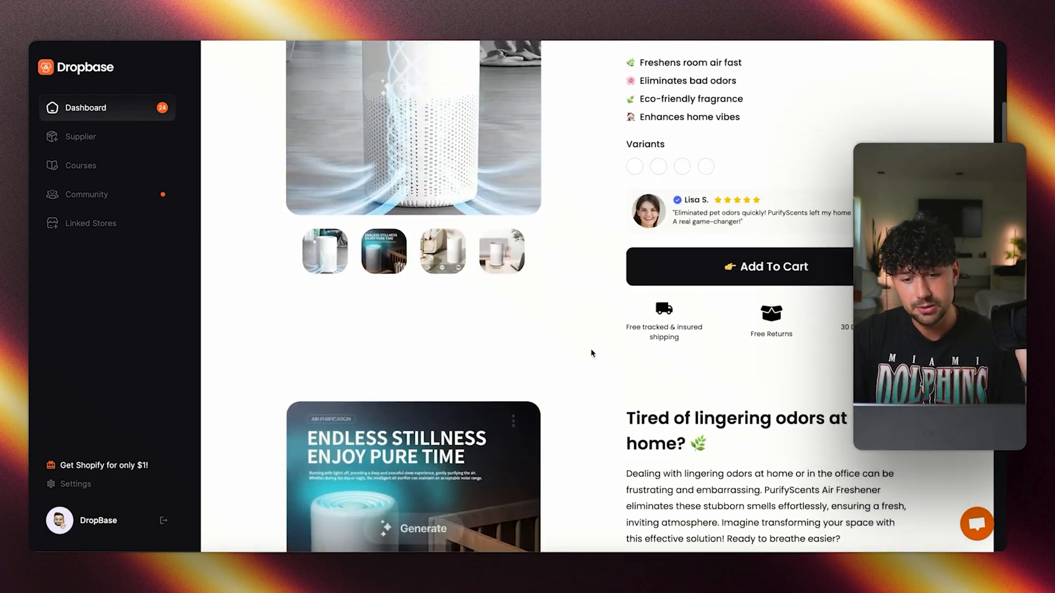
scroll(up, 3)
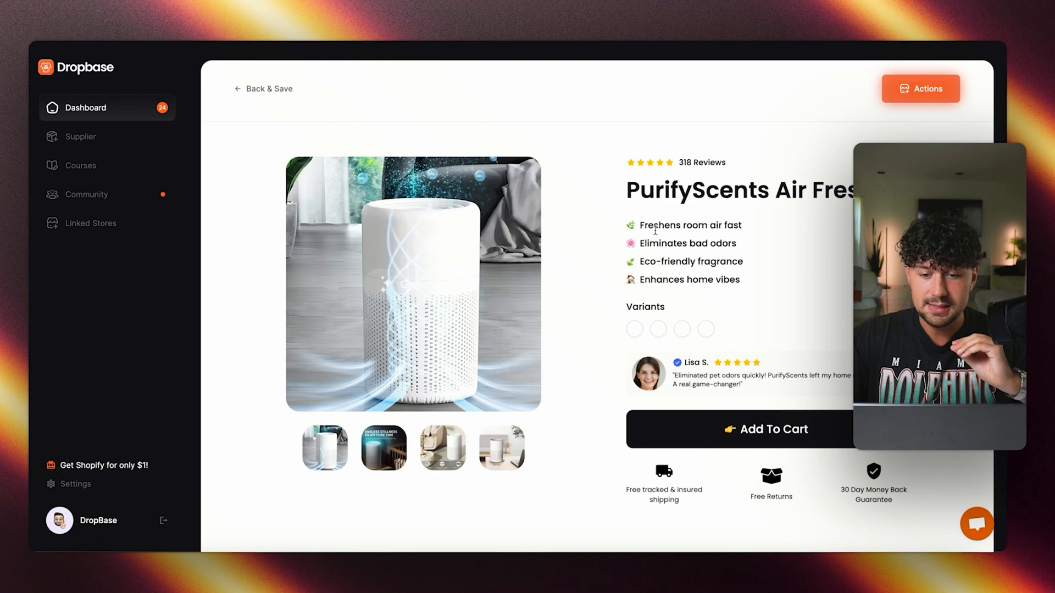
scroll(down, 3)
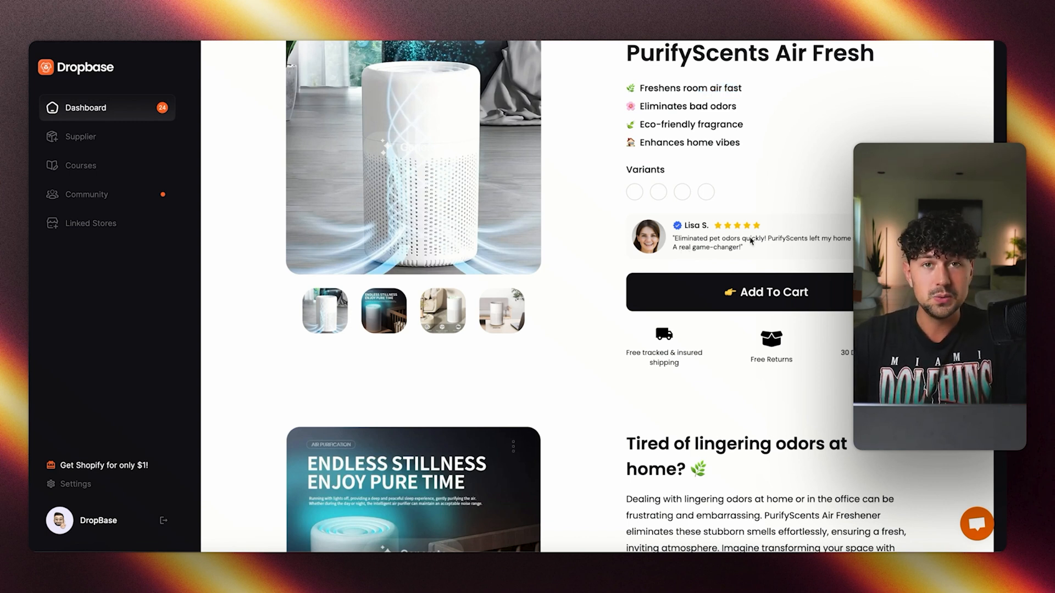
scroll(down, 3)
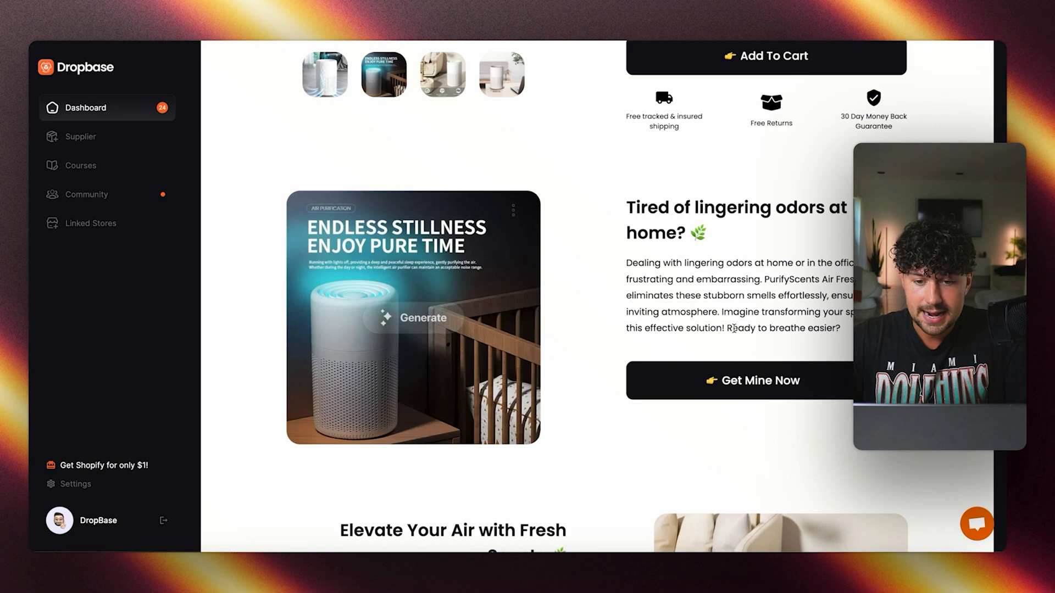
scroll(down, 3)
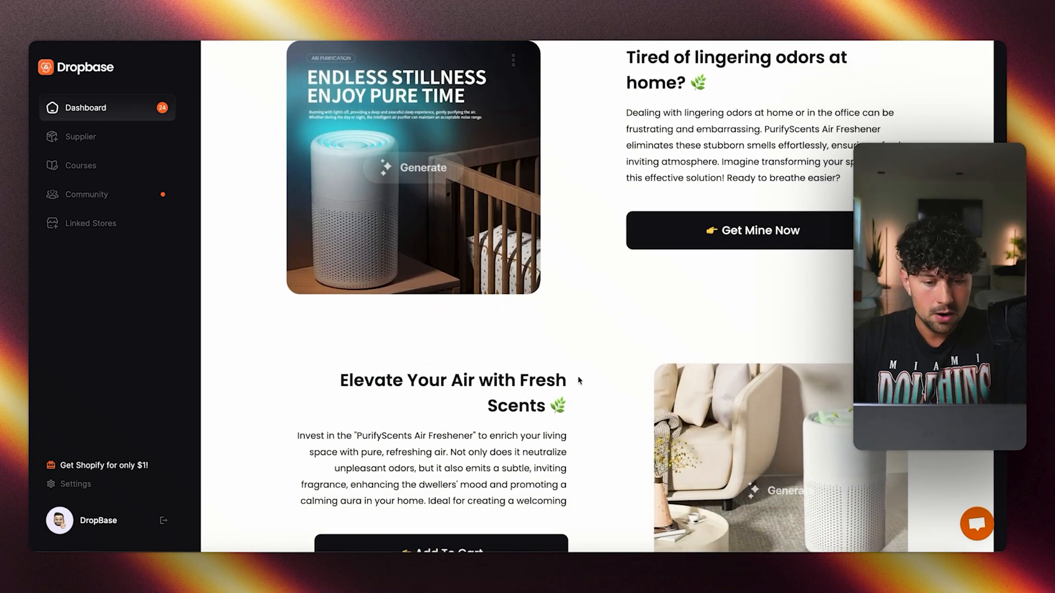
scroll(down, 3)
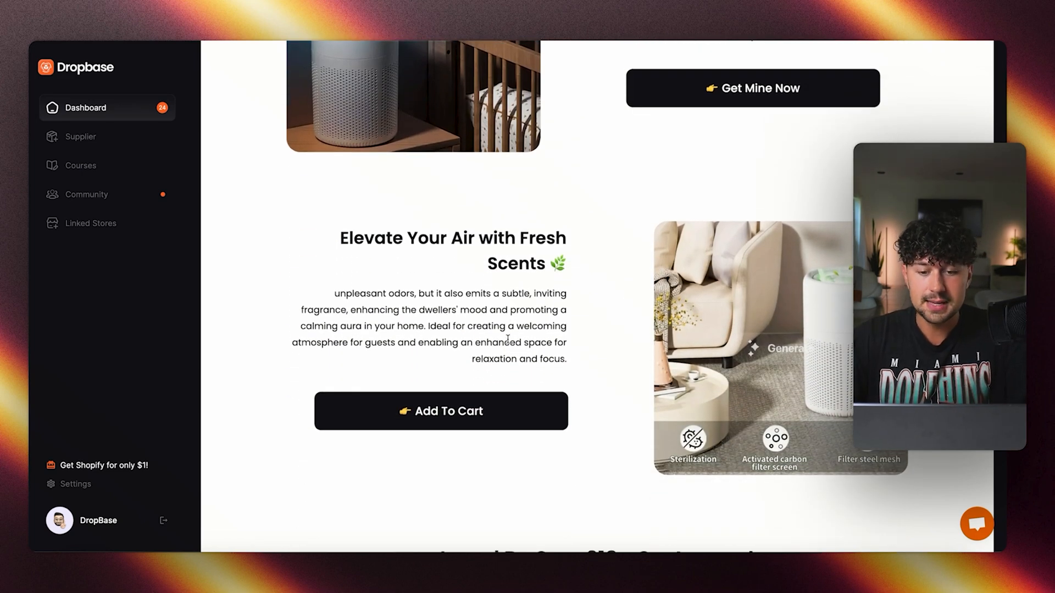
scroll(down, 3)
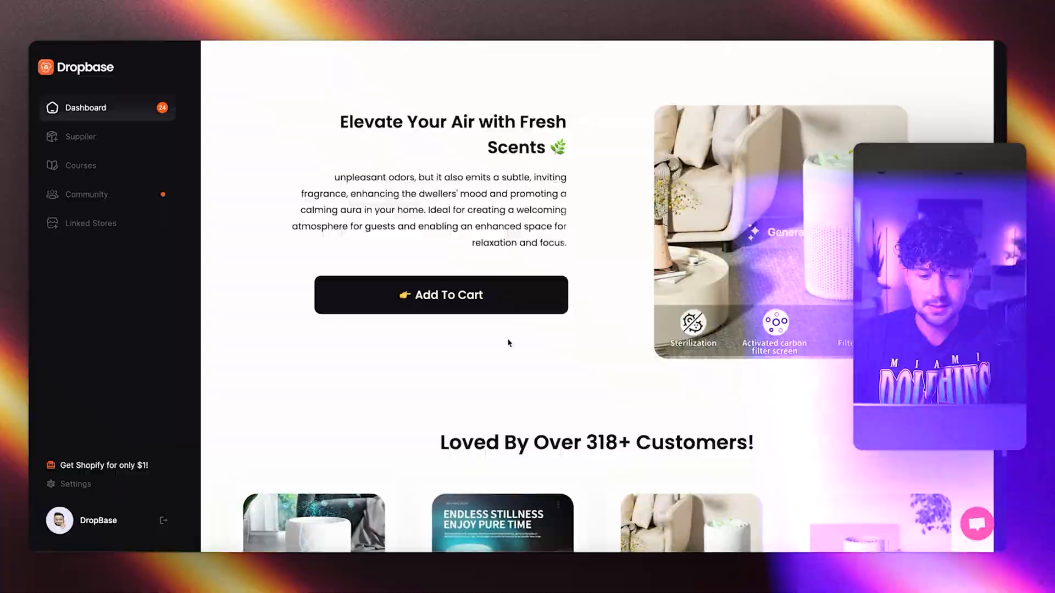
scroll(down, 3)
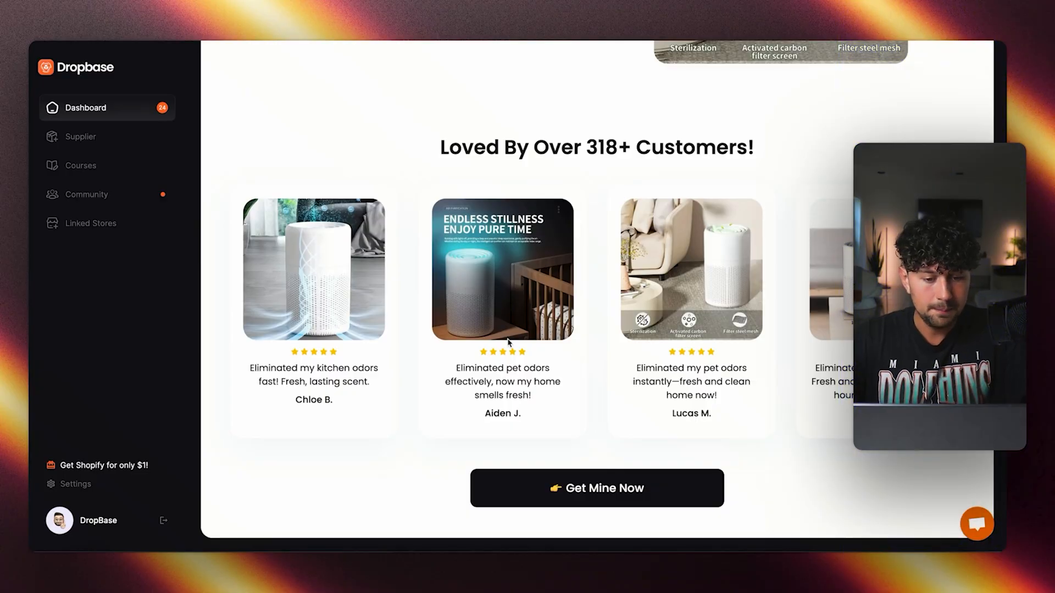
mouse_move(467, 398)
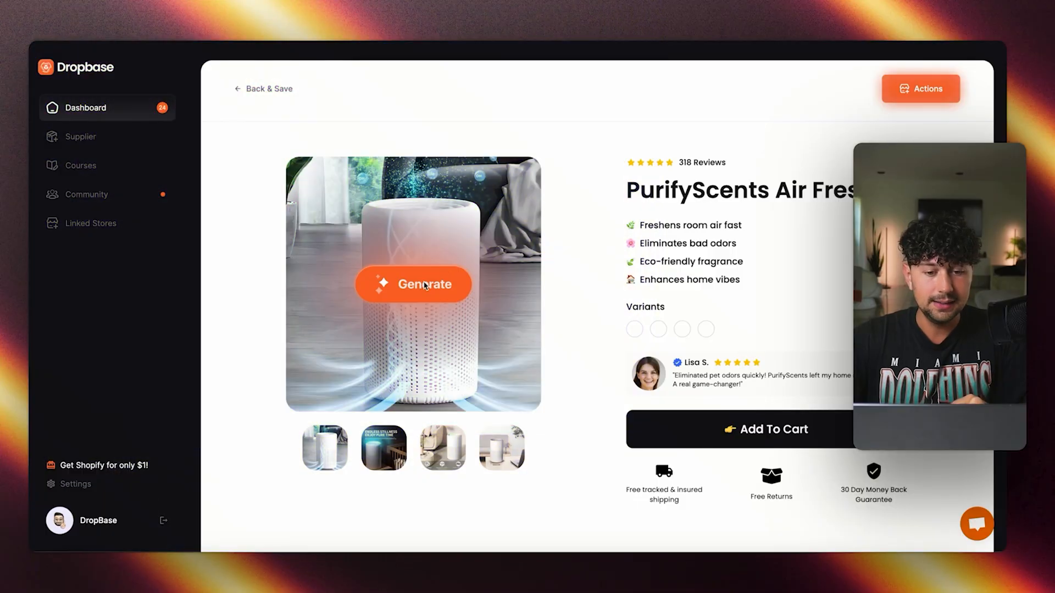
Choose the desk photo with size markings for the main image and start its AI edit.
click(413, 283)
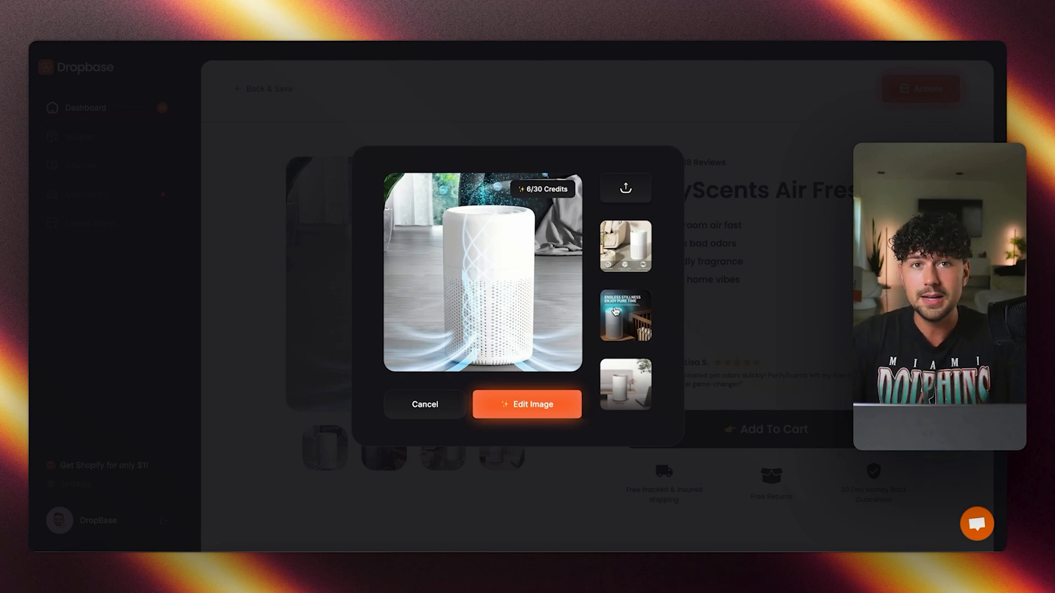
click(624, 317)
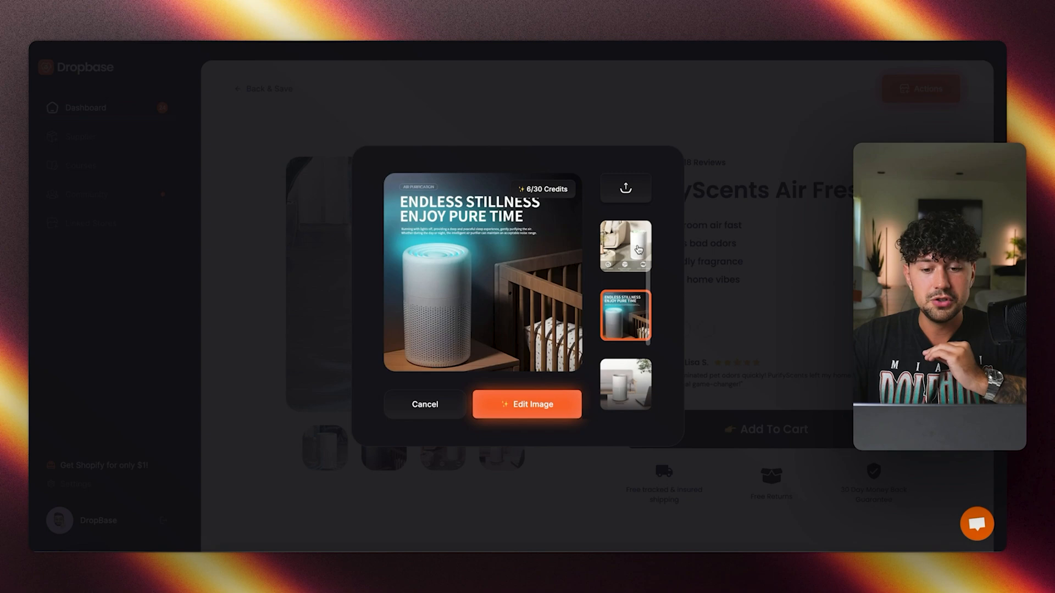
click(624, 350)
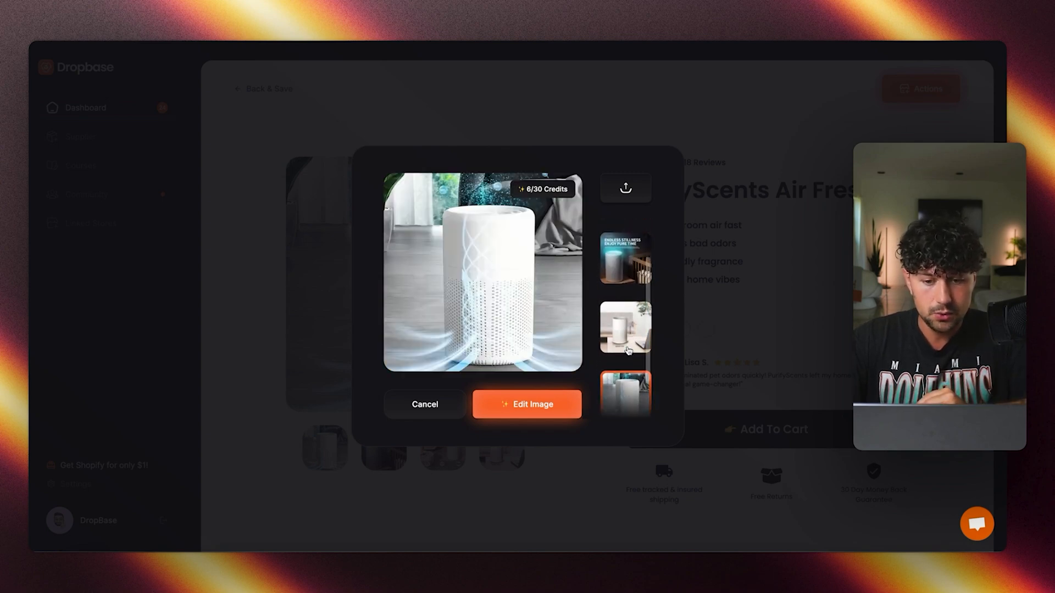
click(624, 328)
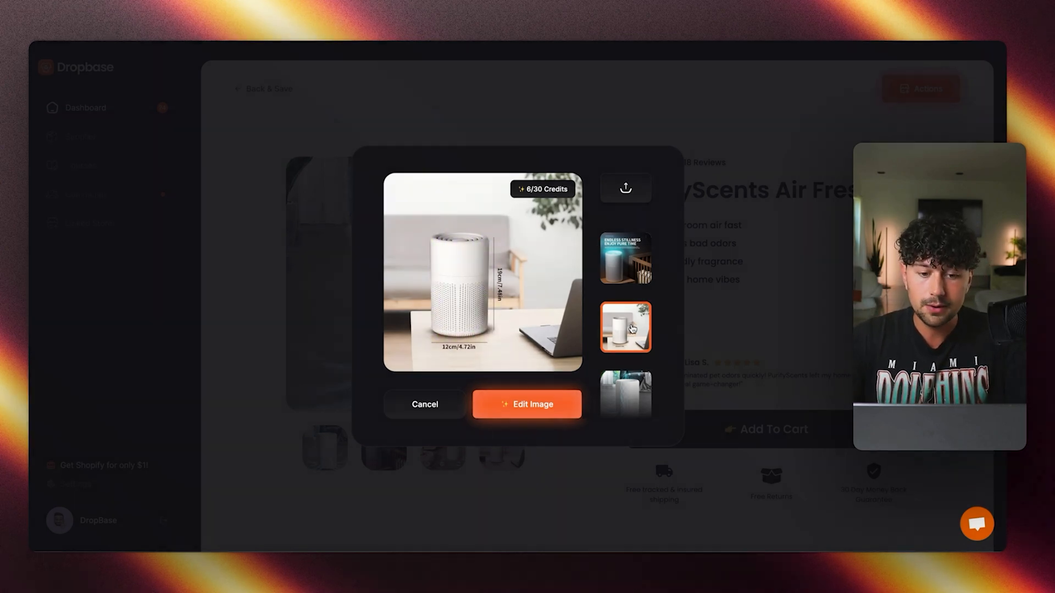
click(625, 245)
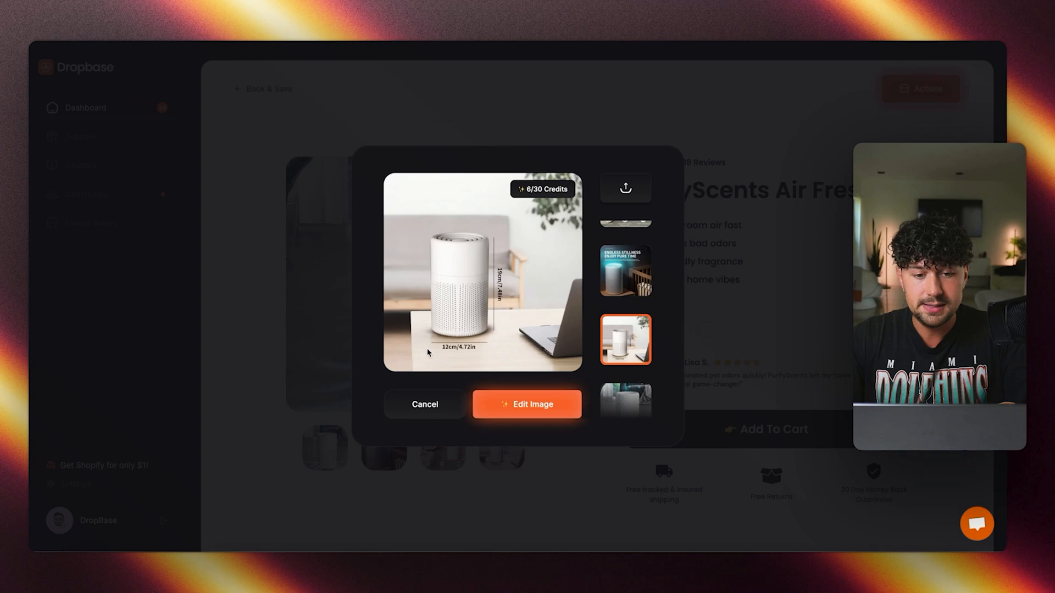
mouse_move(498, 326)
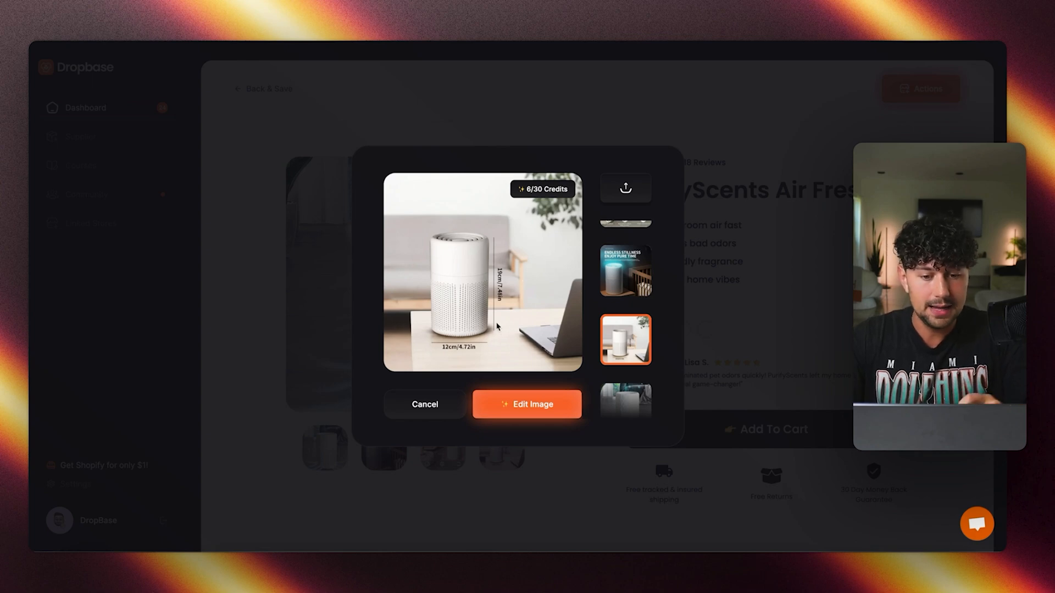
click(527, 405)
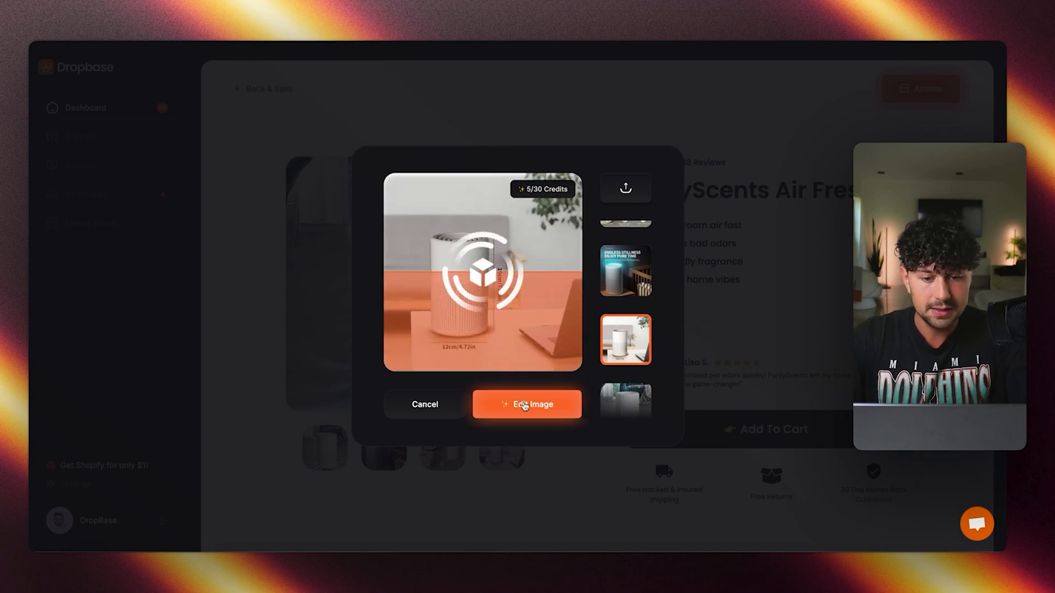
Generate new photos placing the purifier on a wooden-countertop Kitchen scene backdrop.
click(526, 404)
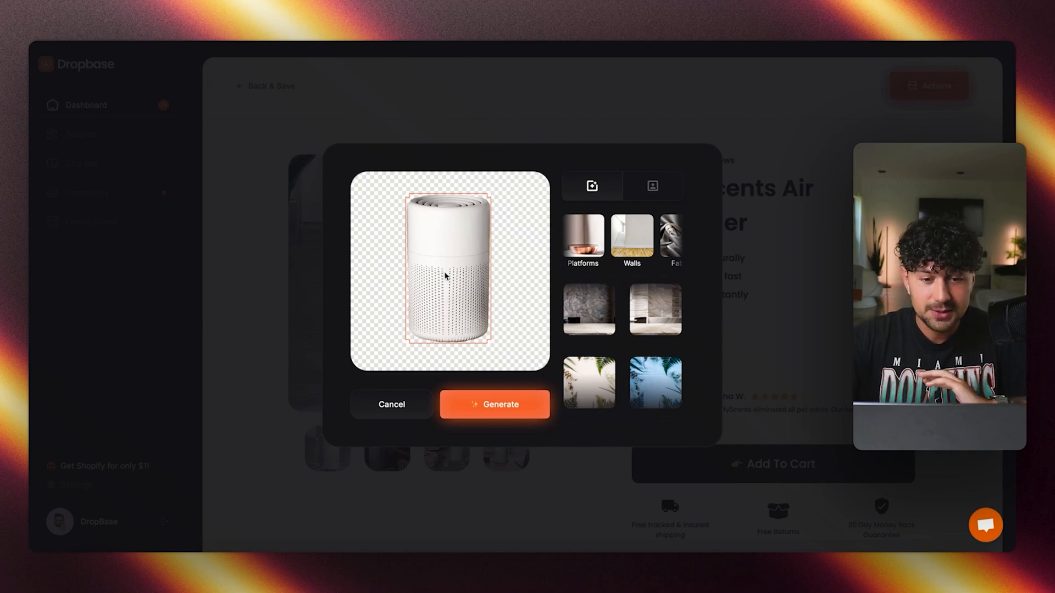
mouse_move(469, 259)
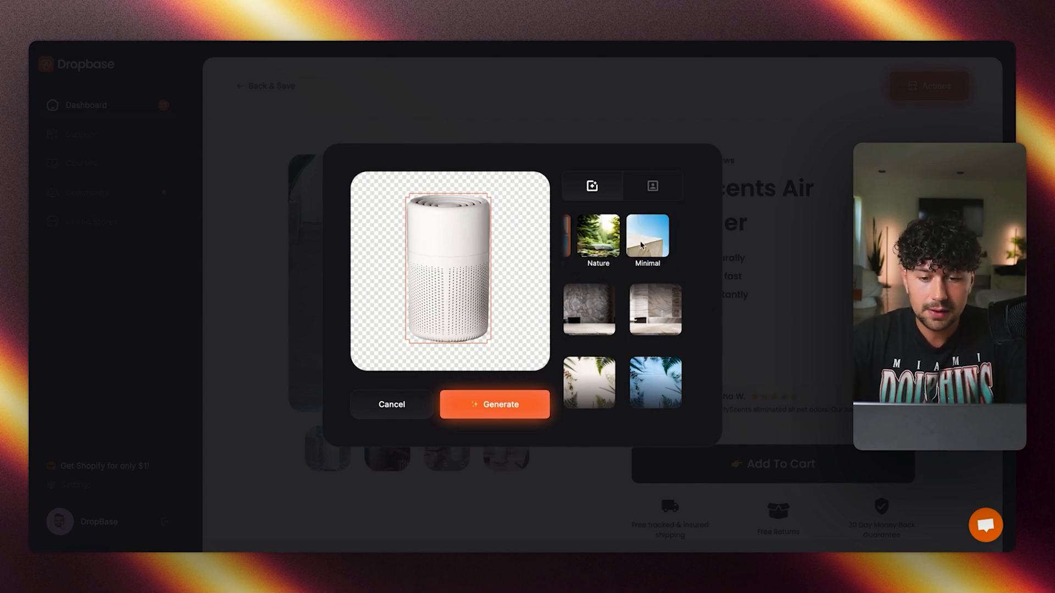
click(593, 238)
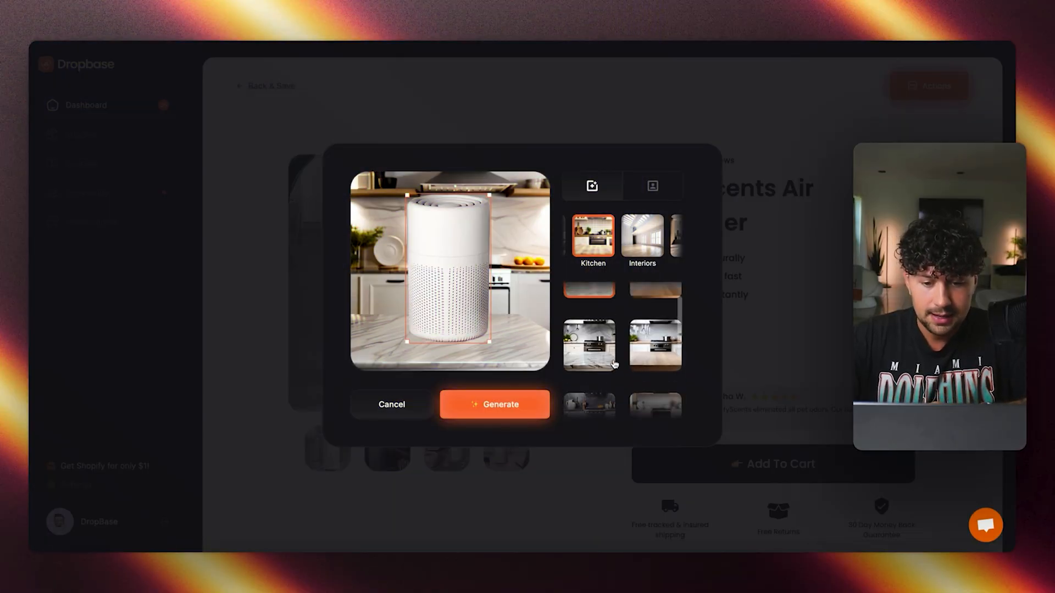
click(652, 310)
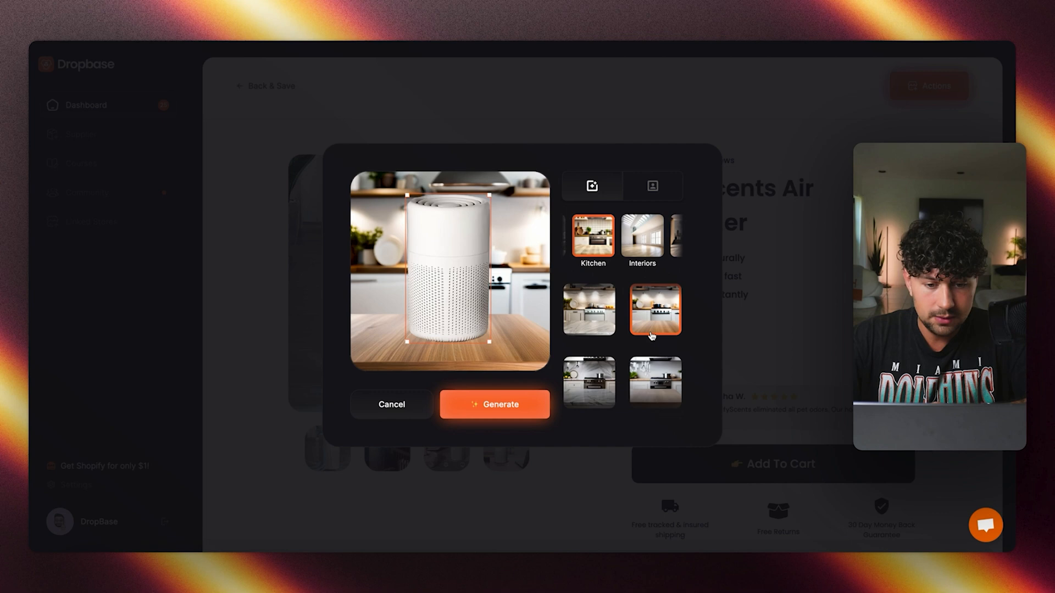
mouse_move(648, 396)
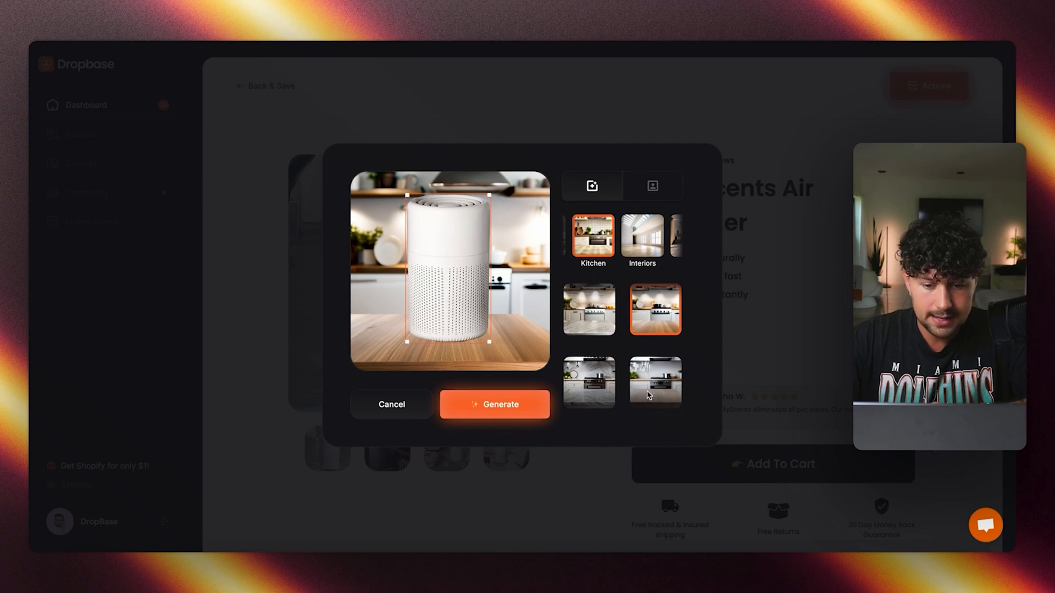
click(654, 332)
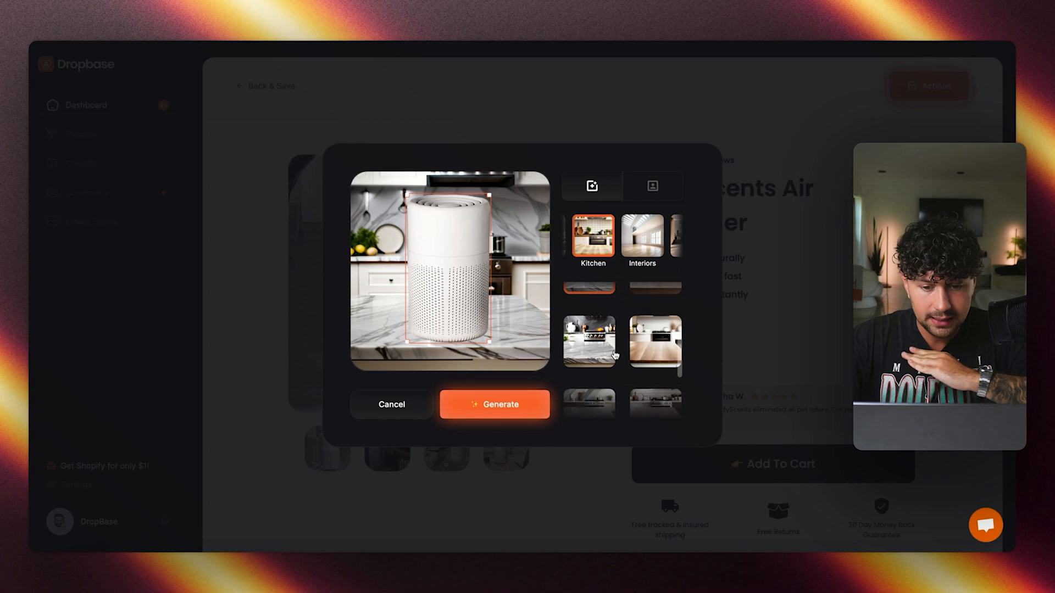
click(654, 303)
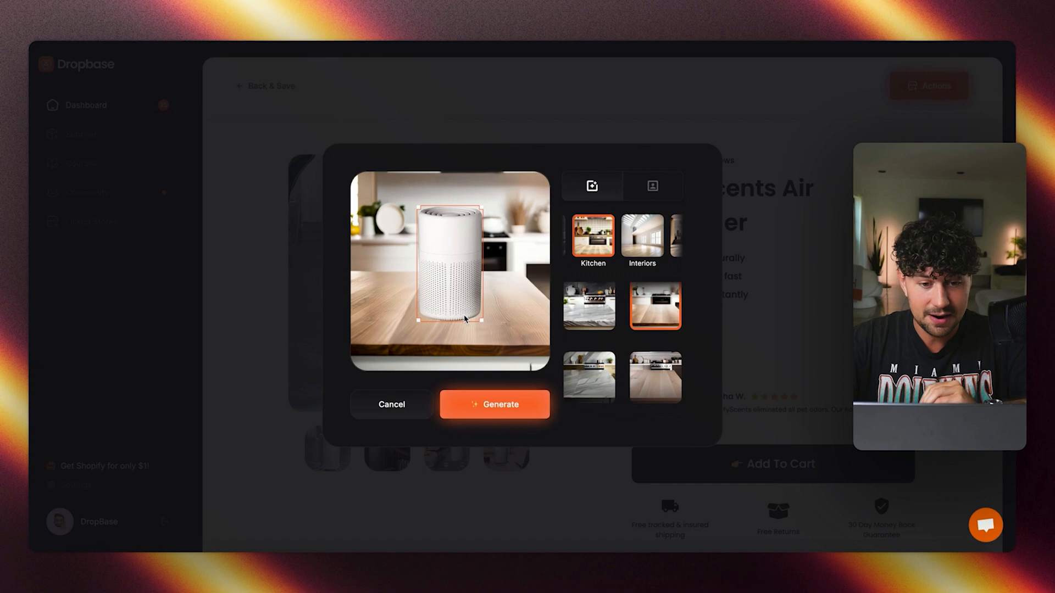
mouse_move(481, 364)
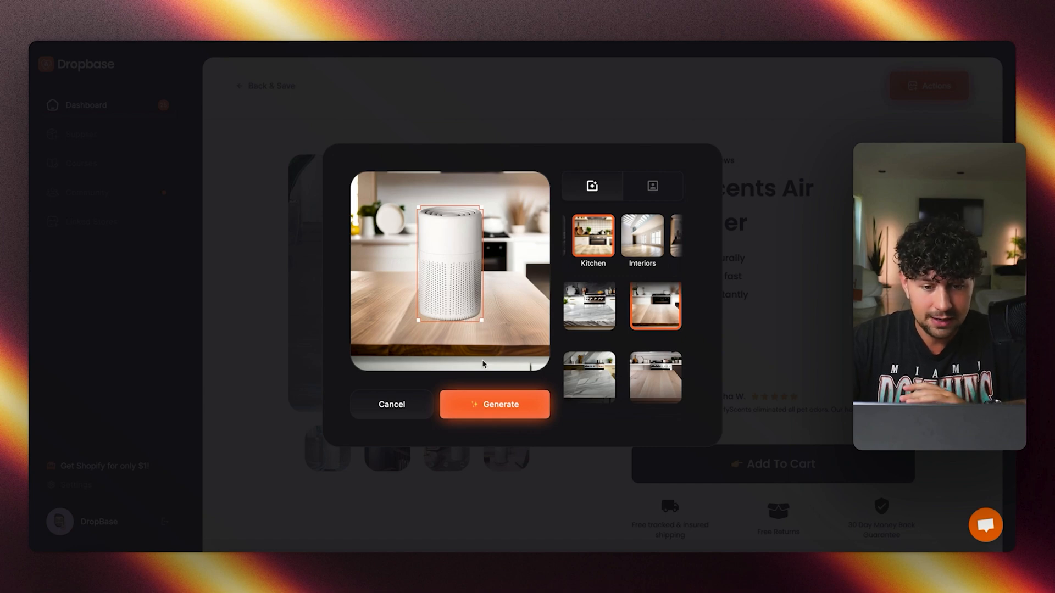
click(493, 404)
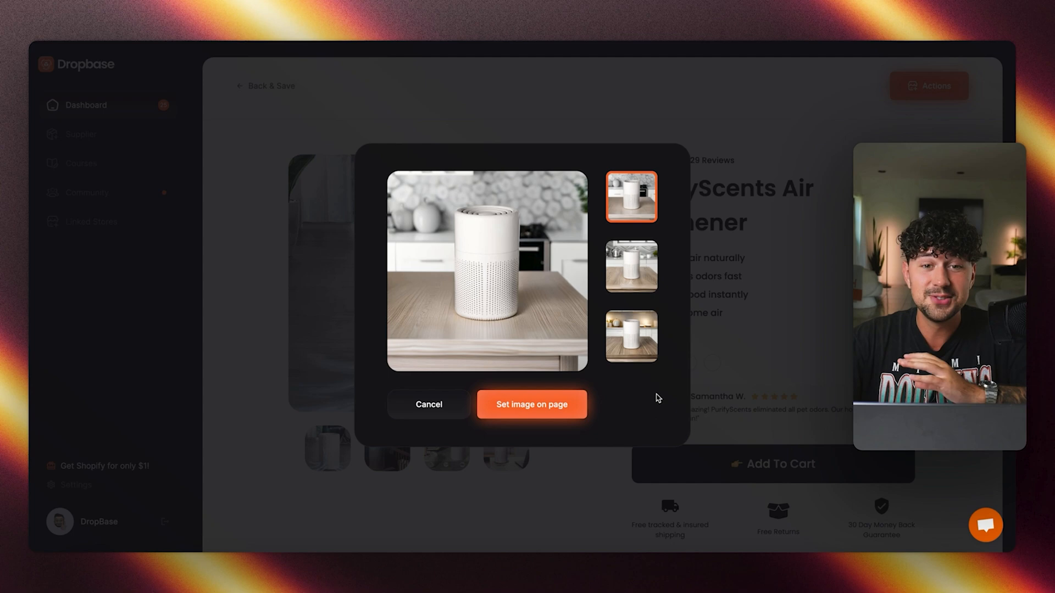
Compare the three generated variations and set the first hexagon-tile one as the main photo.
click(631, 266)
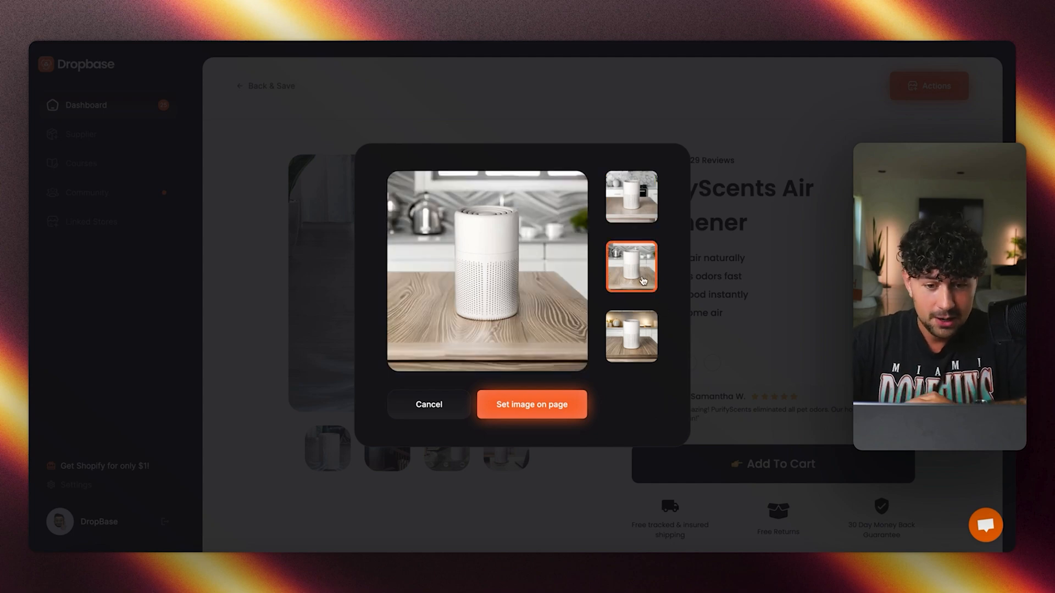
click(631, 336)
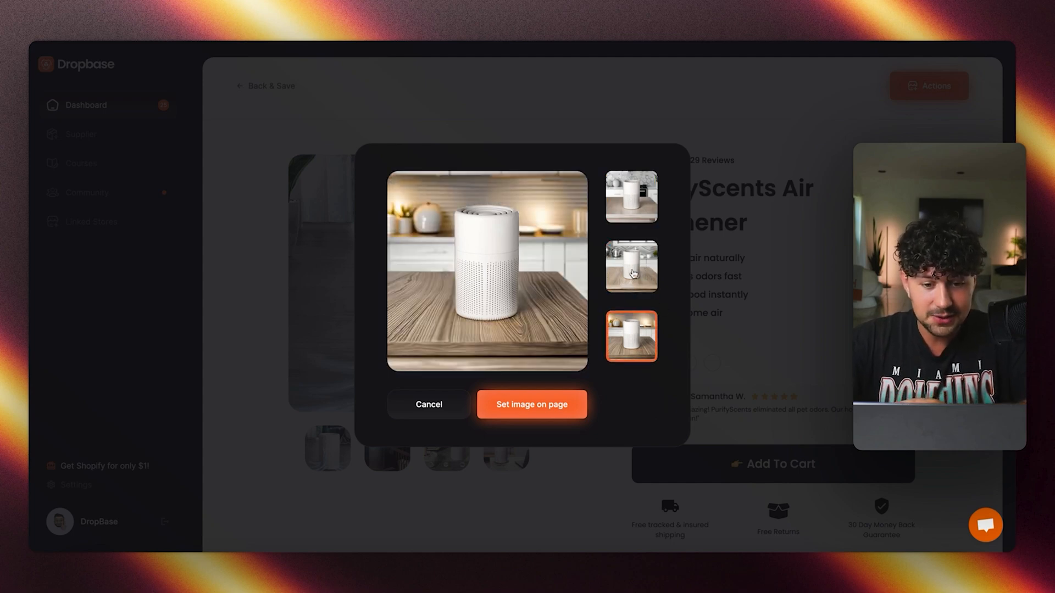
click(631, 266)
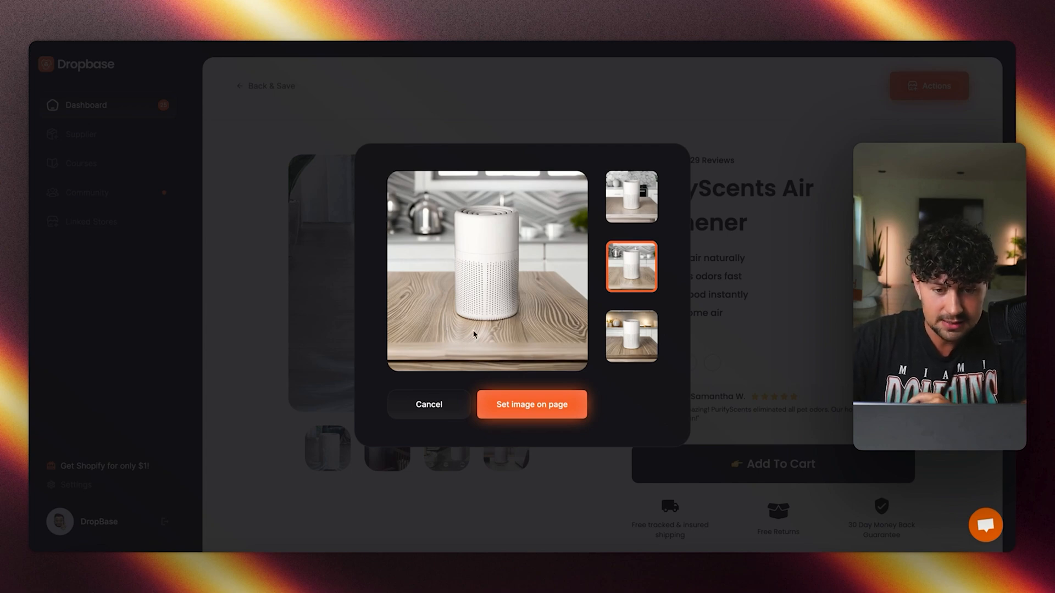
click(631, 336)
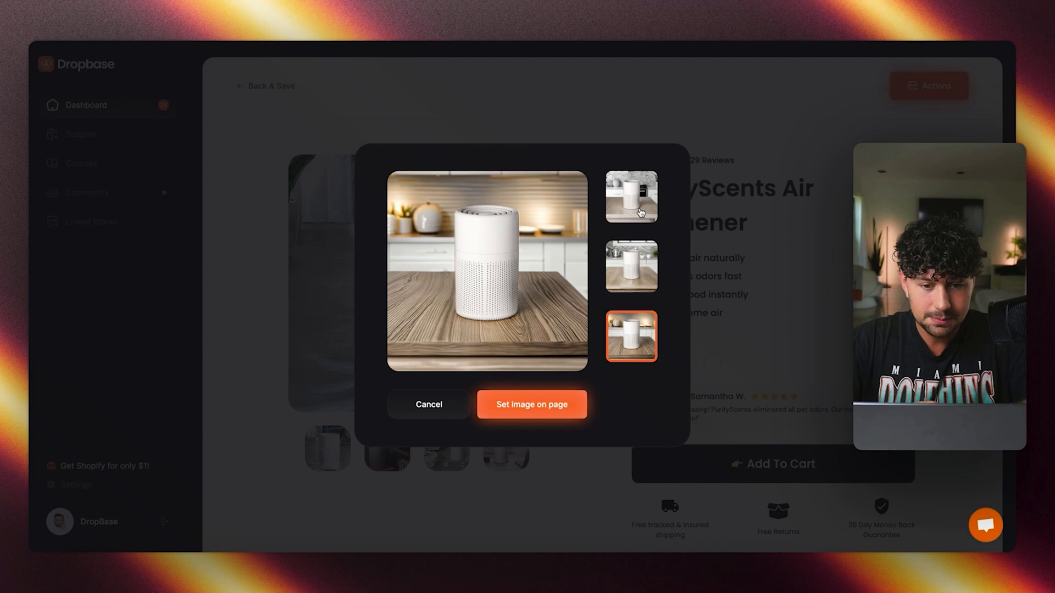
click(631, 196)
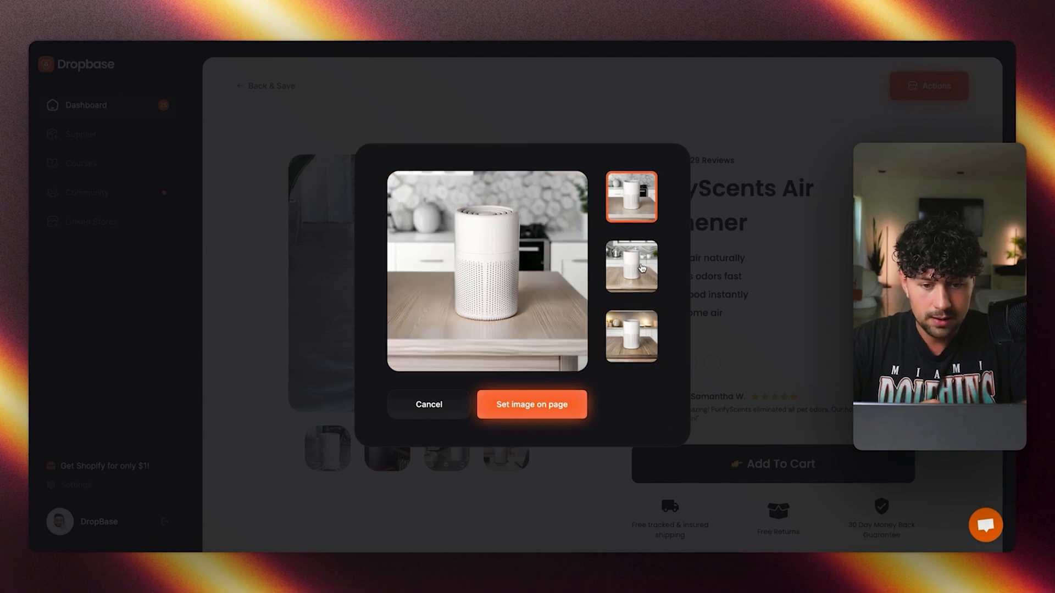
click(631, 336)
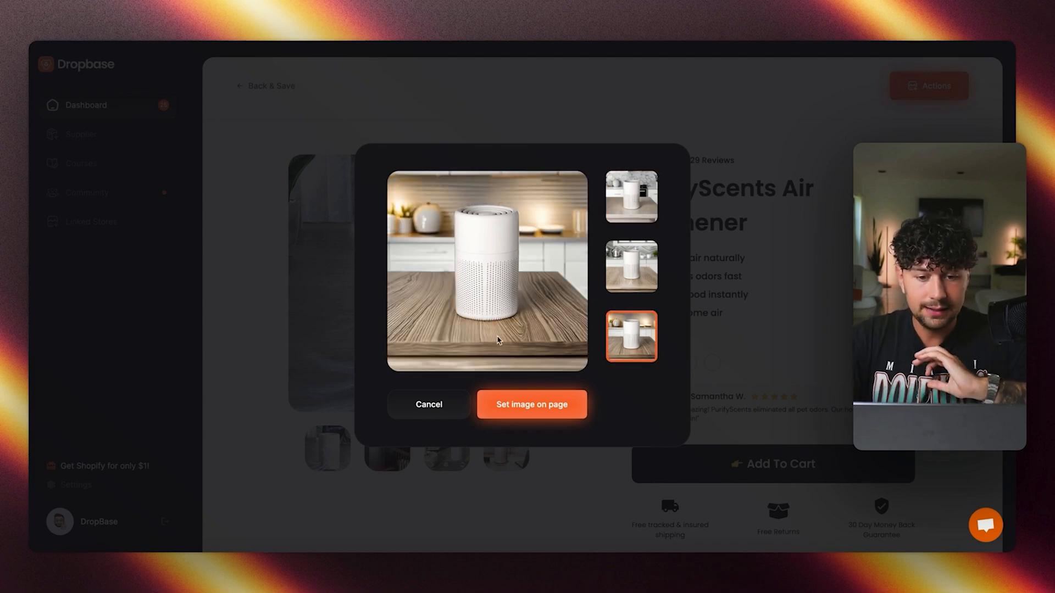
mouse_move(528, 197)
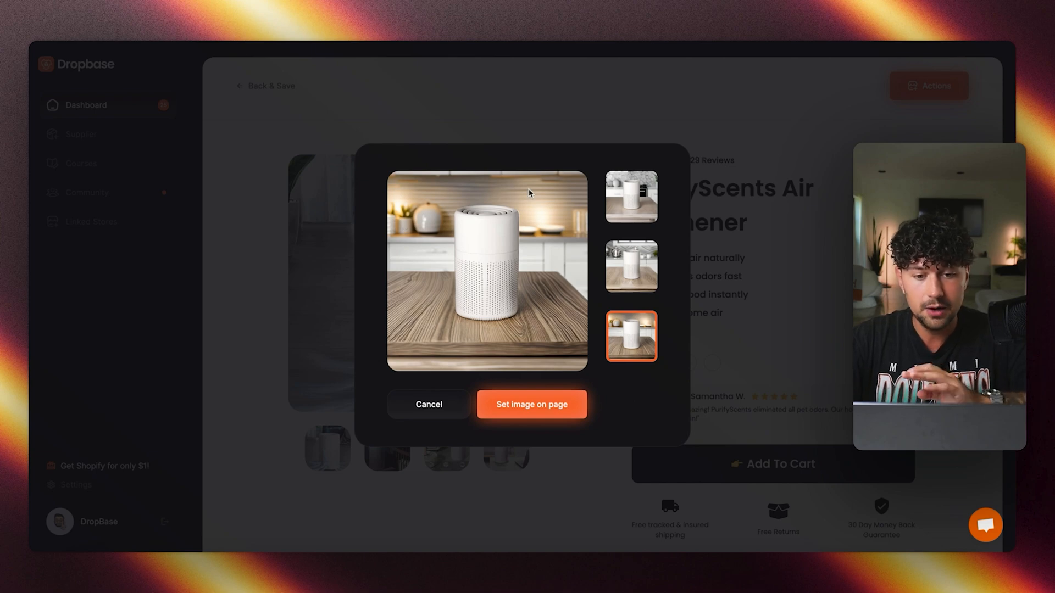
mouse_move(456, 193)
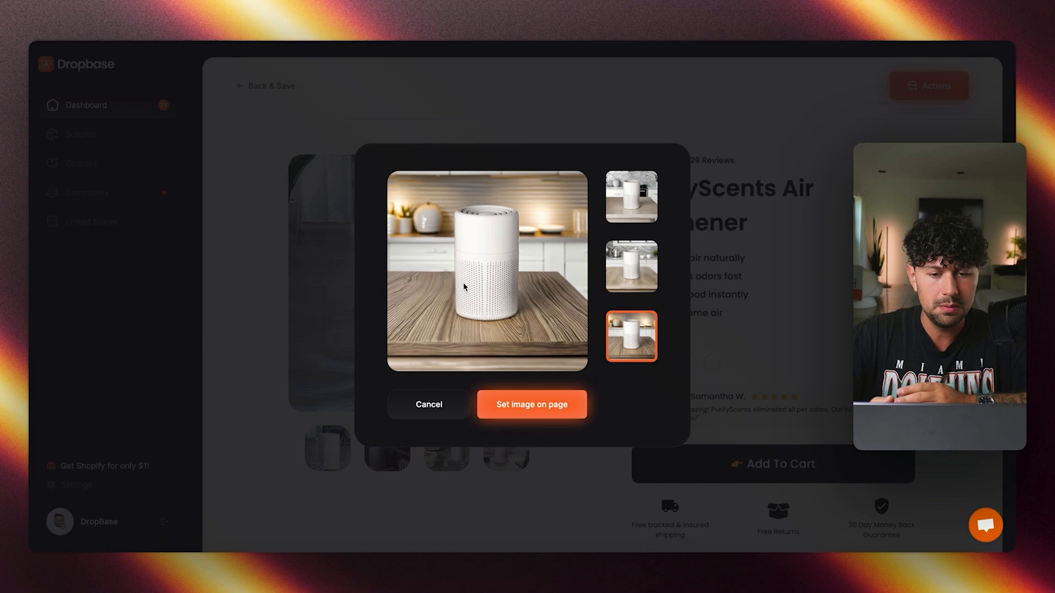
click(631, 195)
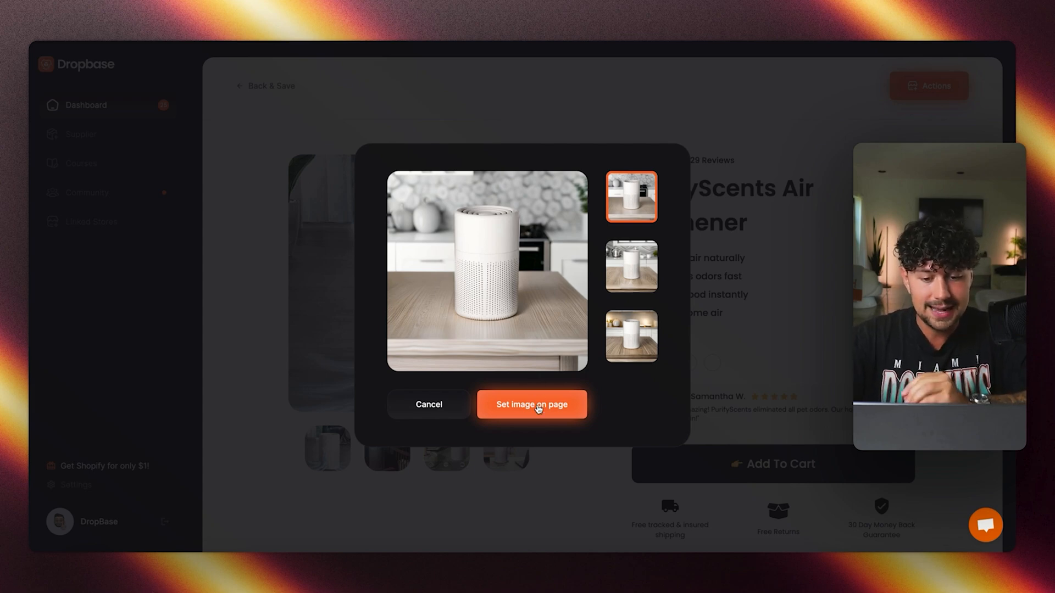
click(530, 404)
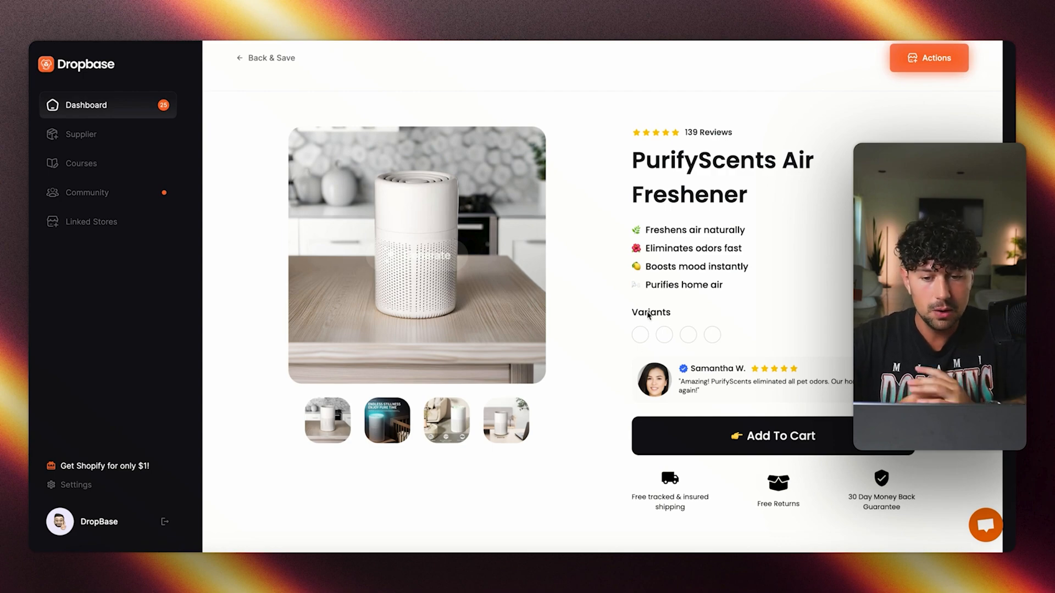
Review the updated page and bring up the Import to theme options from Actions.
scroll(down, 3)
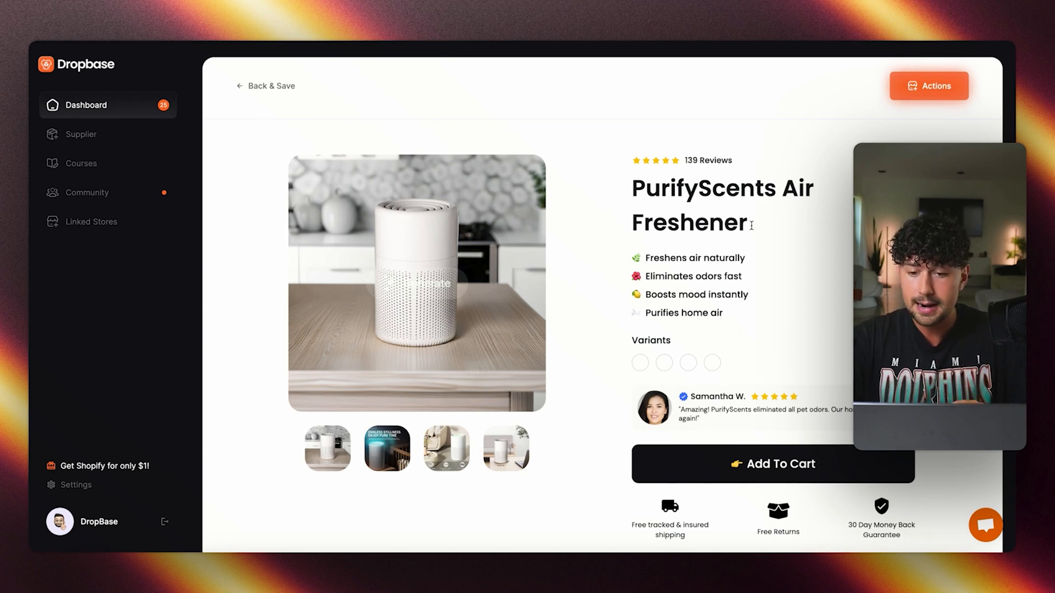
double_click(717, 223)
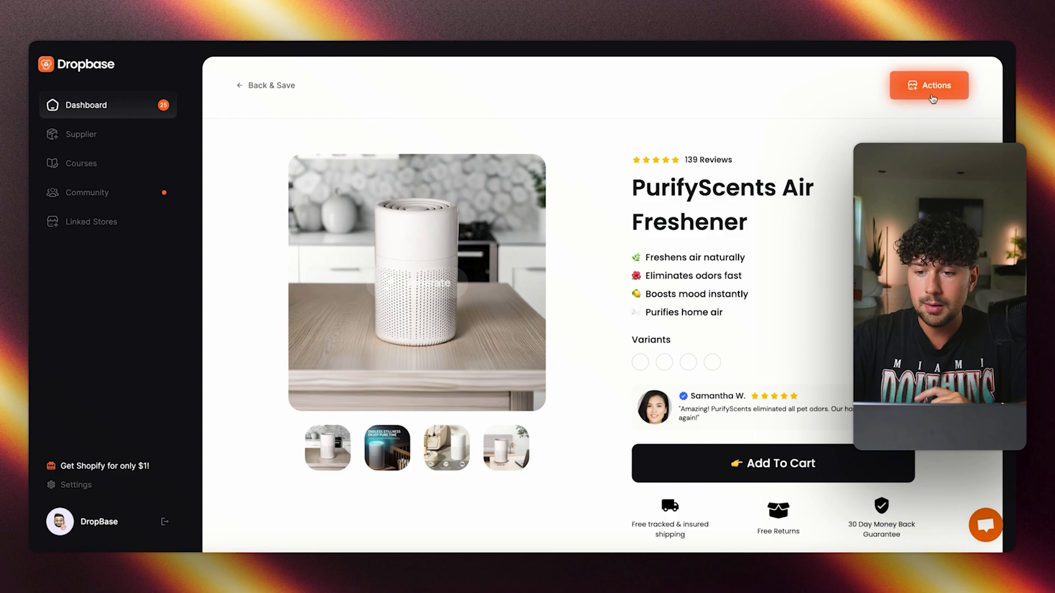
click(928, 85)
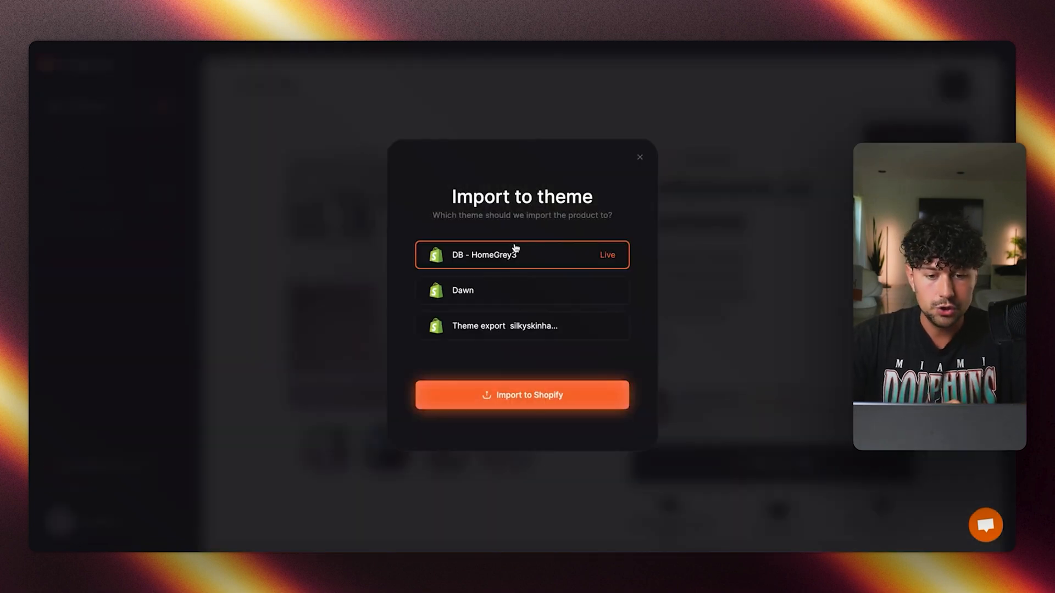
Import the page into the live DB - HomeGrey3 theme and go to the Shopify products.
click(521, 395)
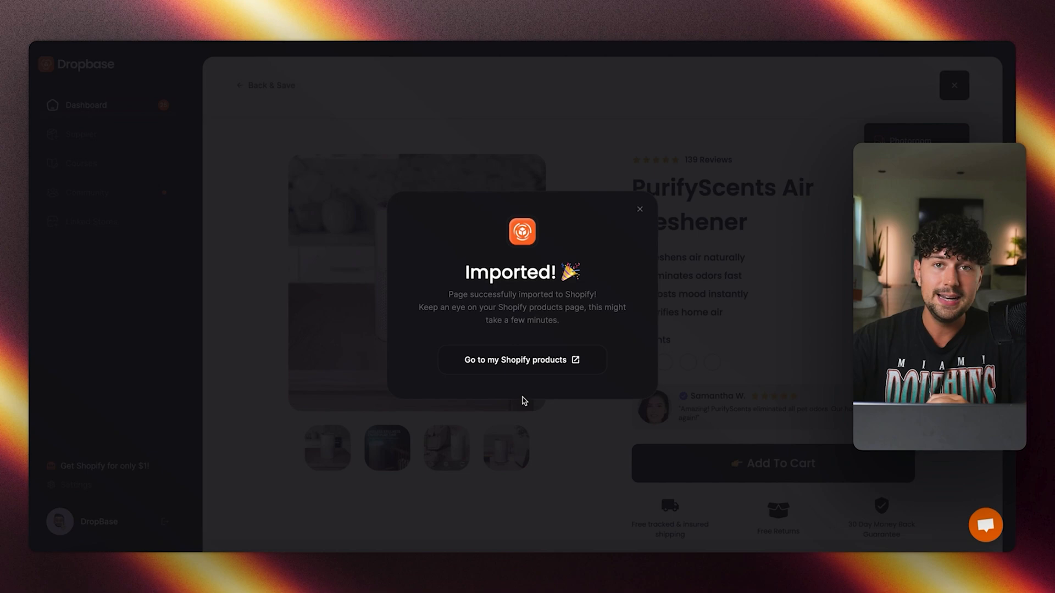
mouse_move(539, 393)
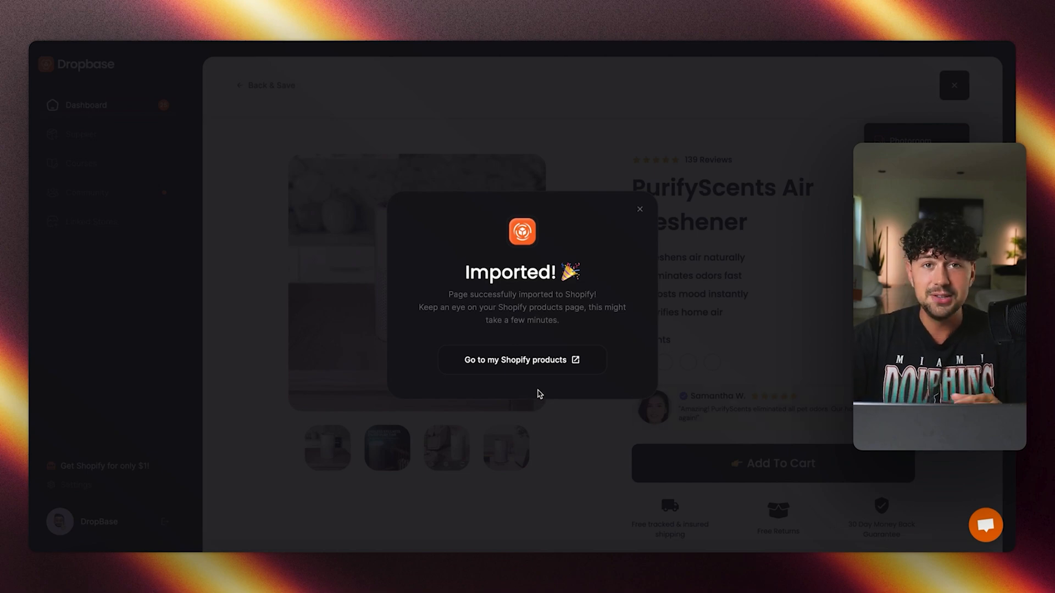
click(638, 209)
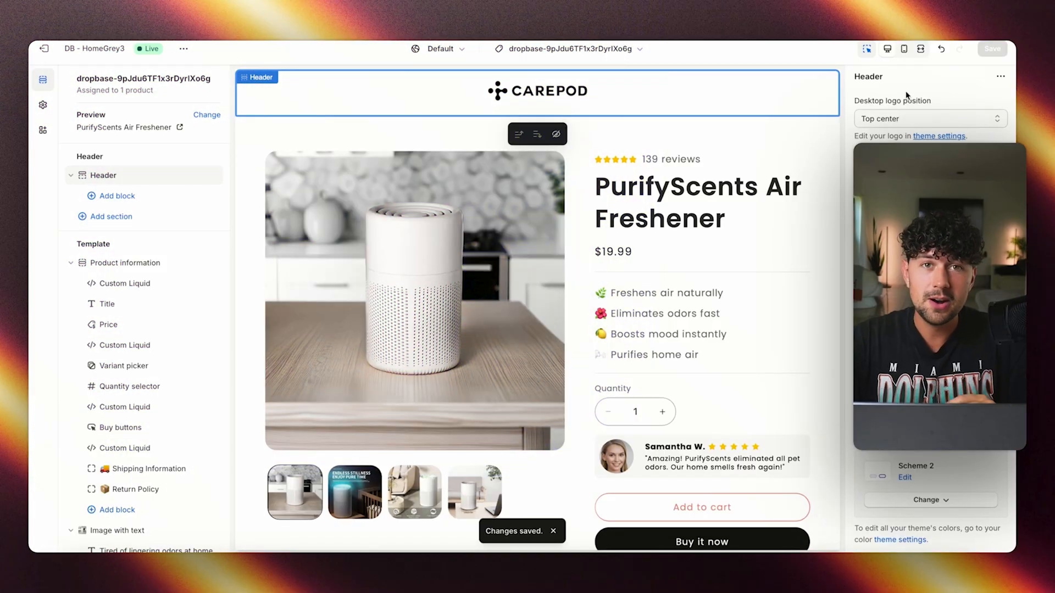
Scroll through the imported product template at desktop size and inspect the product section.
scroll(down, 3)
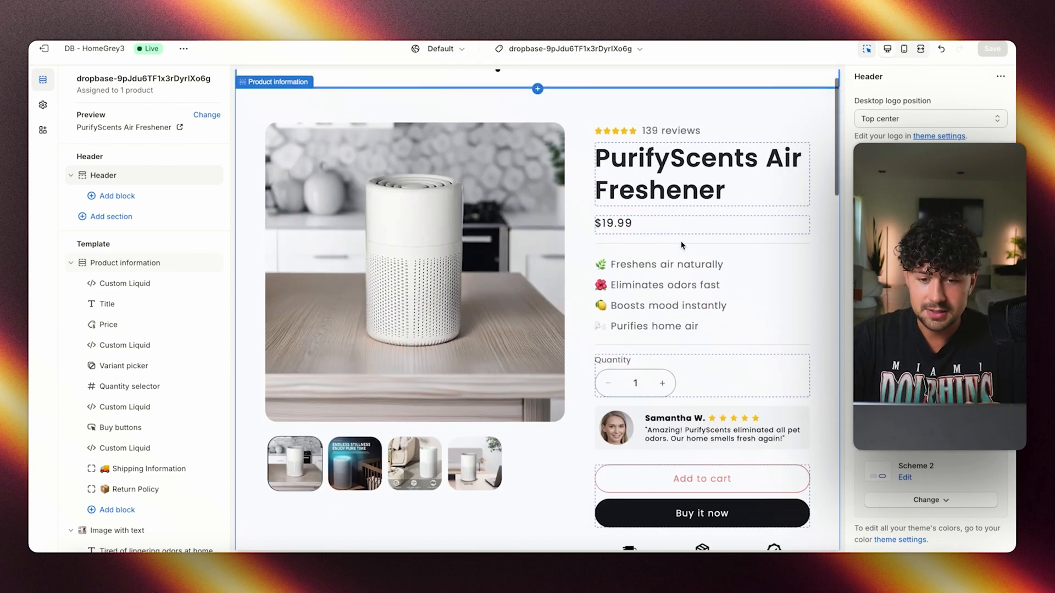
scroll(down, 3)
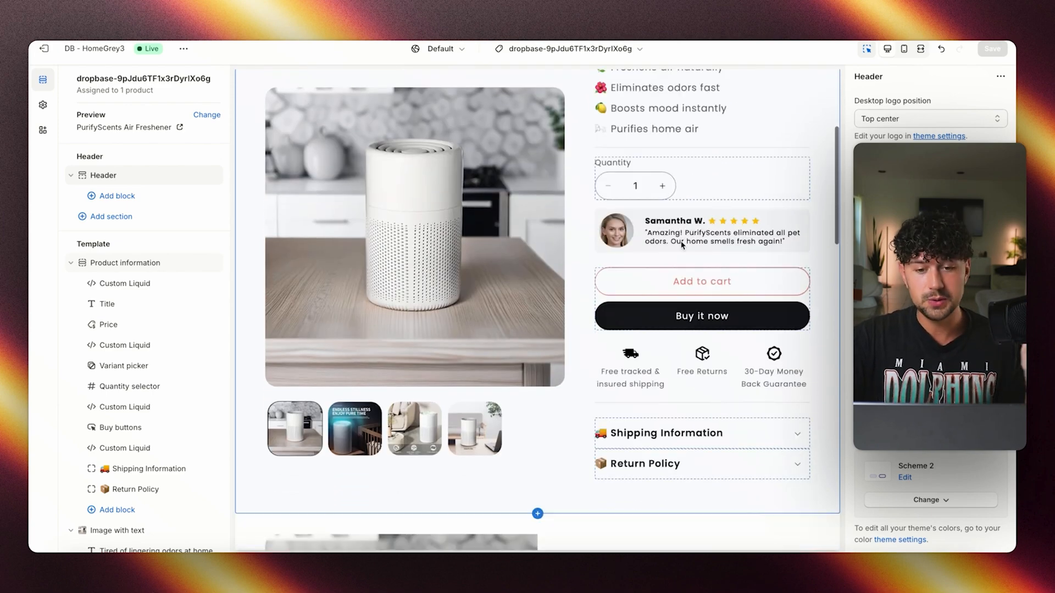
scroll(down, 3)
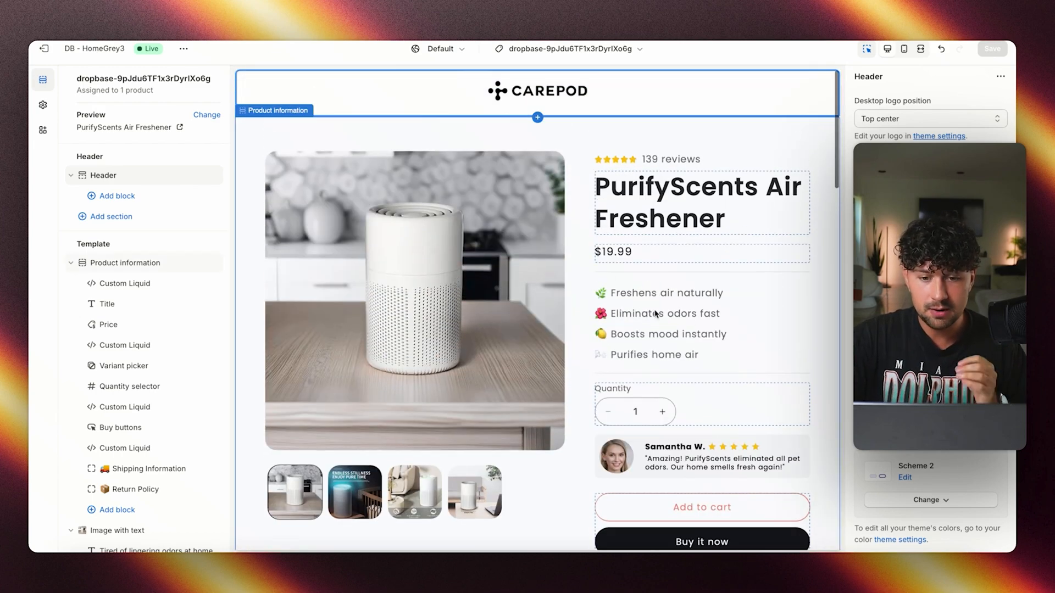
click(700, 202)
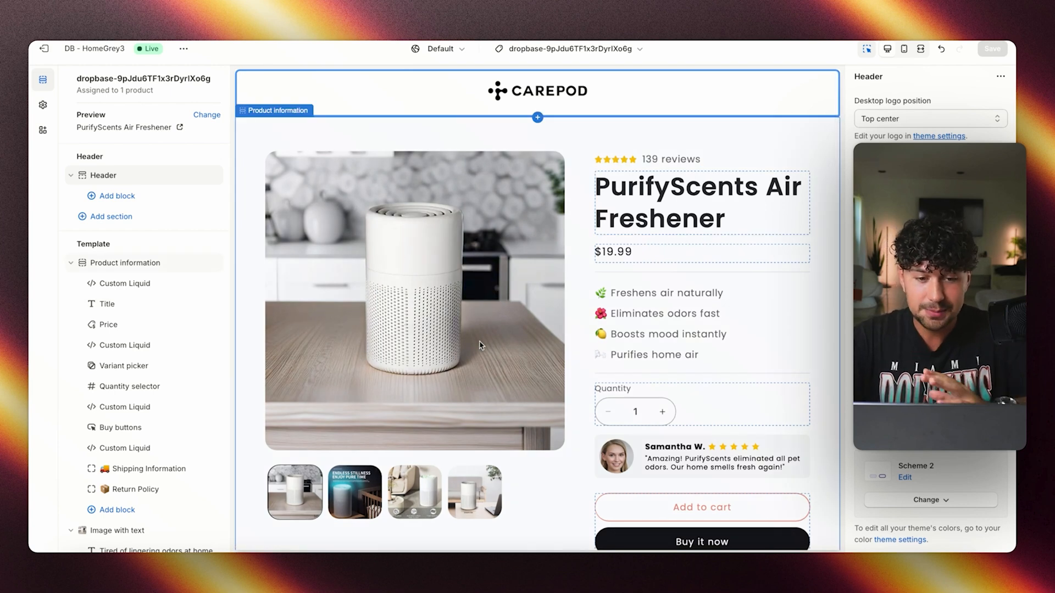
click(903, 48)
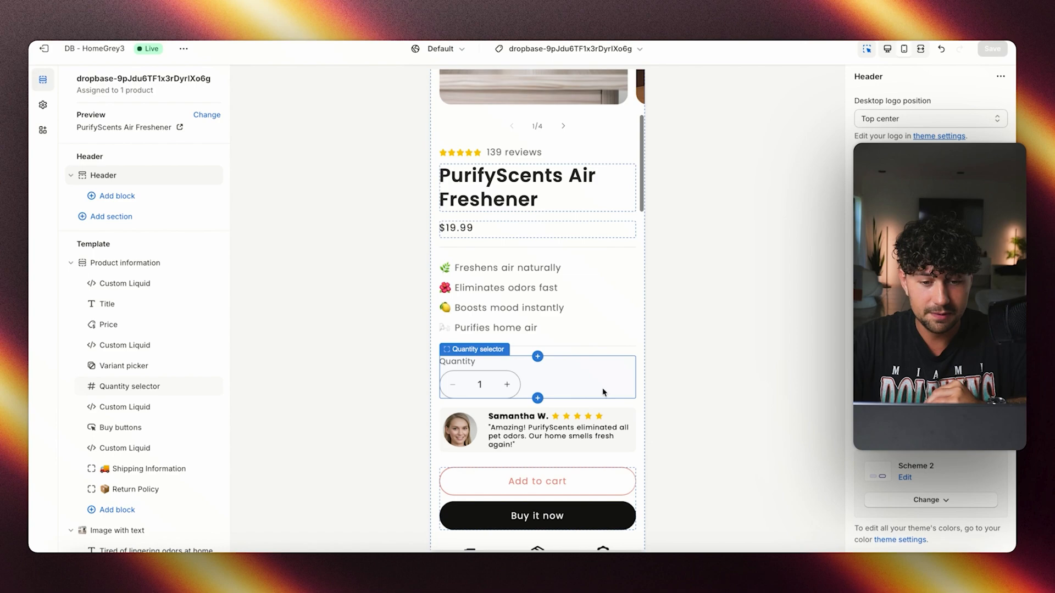
Preview at mobile size and expand the Shipping Information row.
scroll(down, 3)
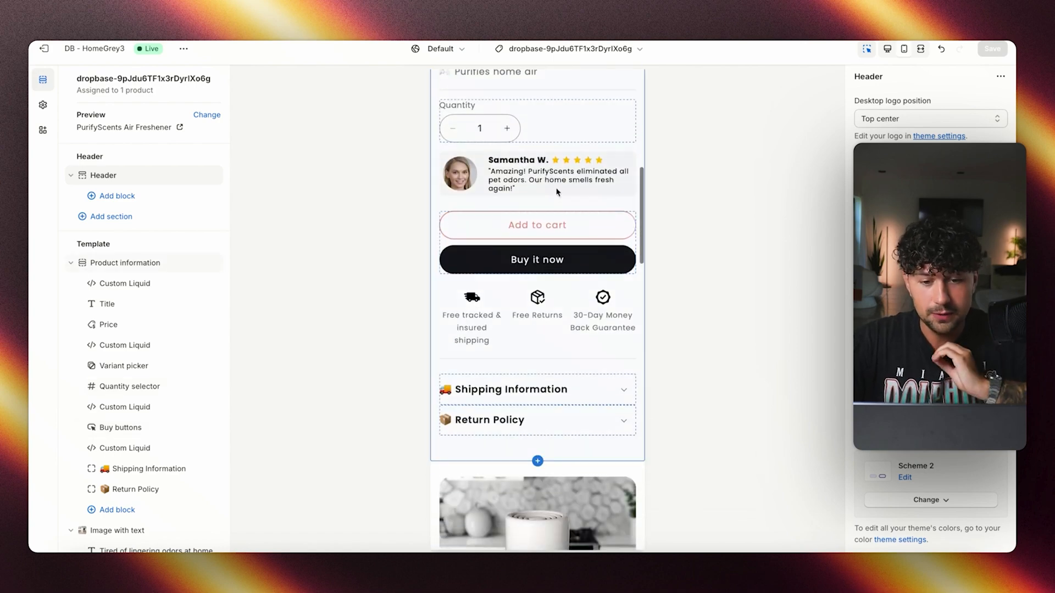
click(509, 389)
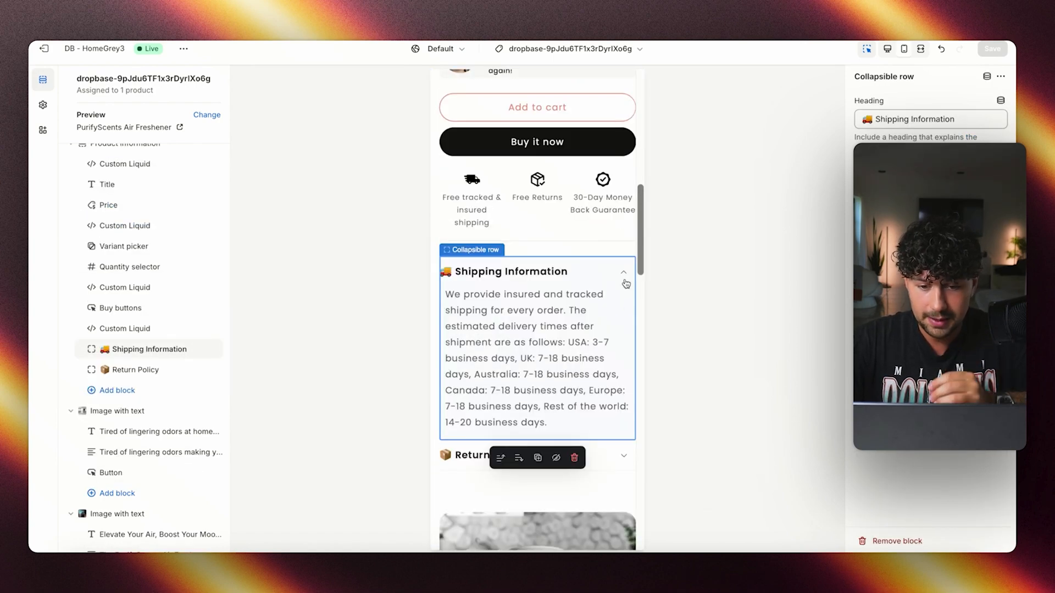